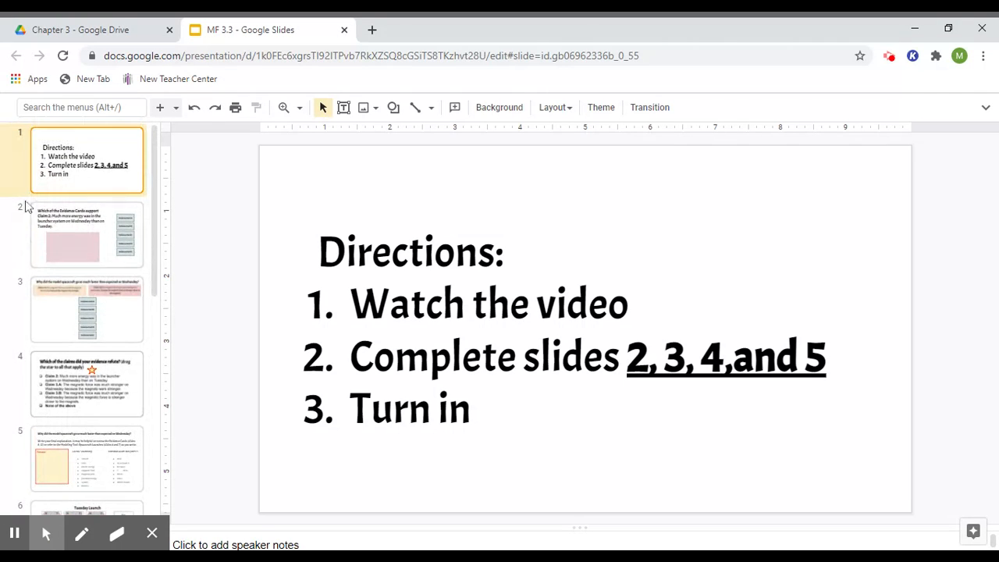
mouse_move(19, 298)
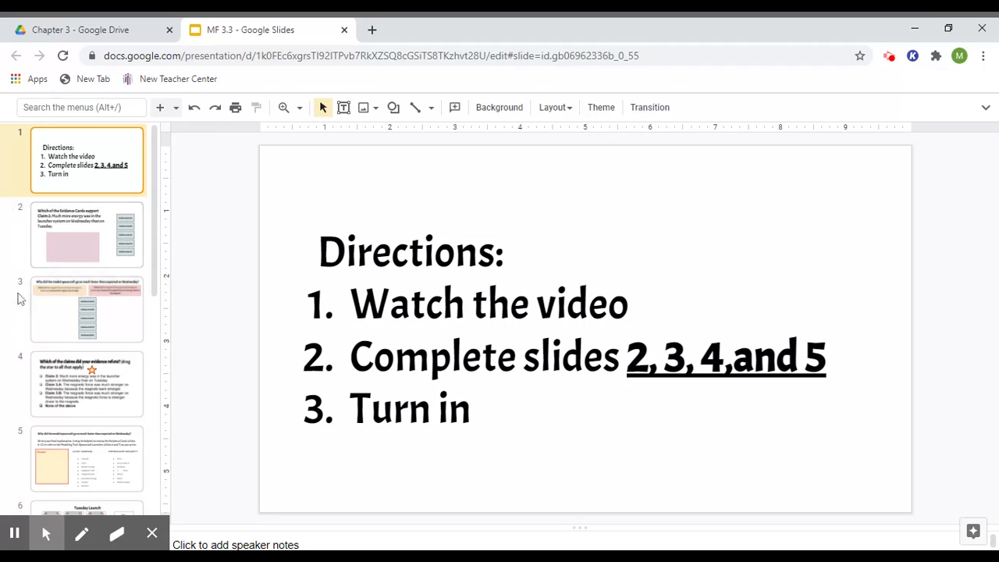
mouse_move(55, 265)
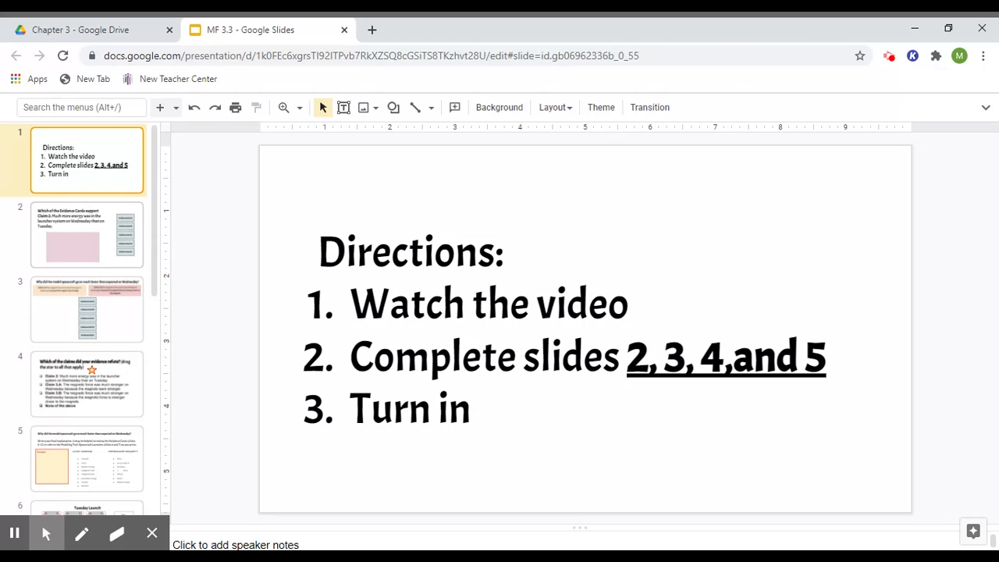
- Go to slide 2 (Claim 2 evidence cards), glancing at slide 3 on the way
click(86, 234)
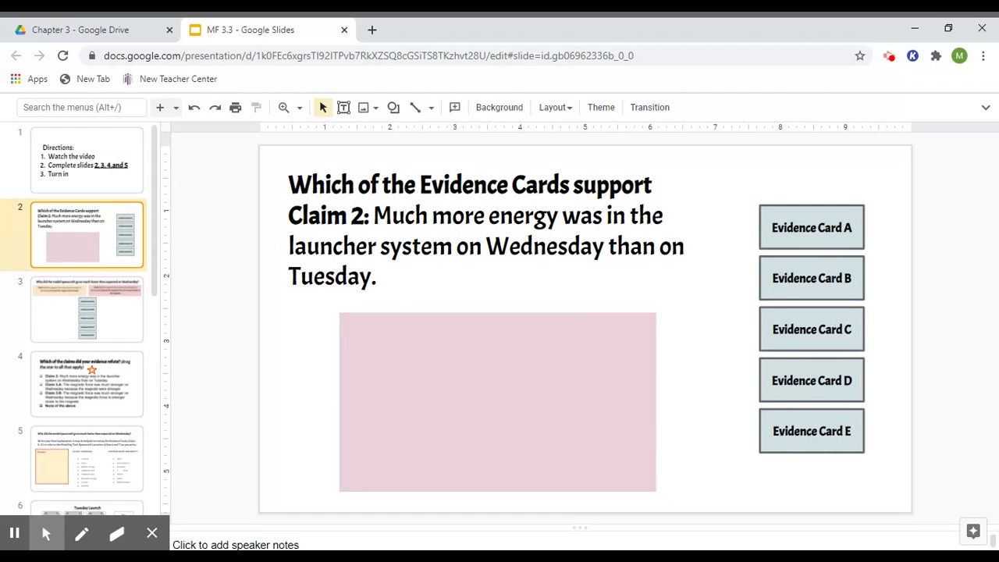
click(87, 309)
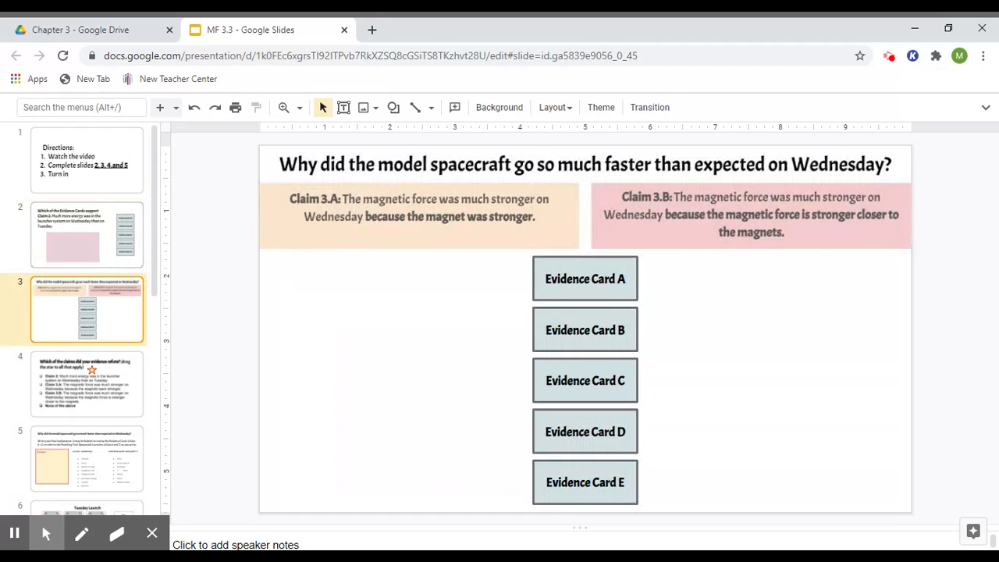
click(88, 234)
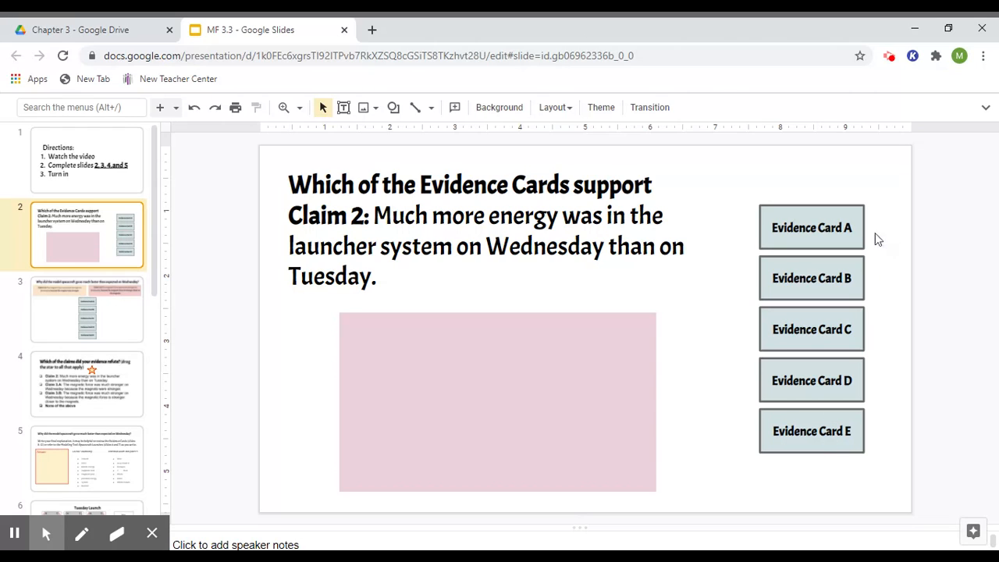
- Look through Evidence Cards A and B and the Claim 2 sort, ending on Card A's launcher-distance slide
click(812, 228)
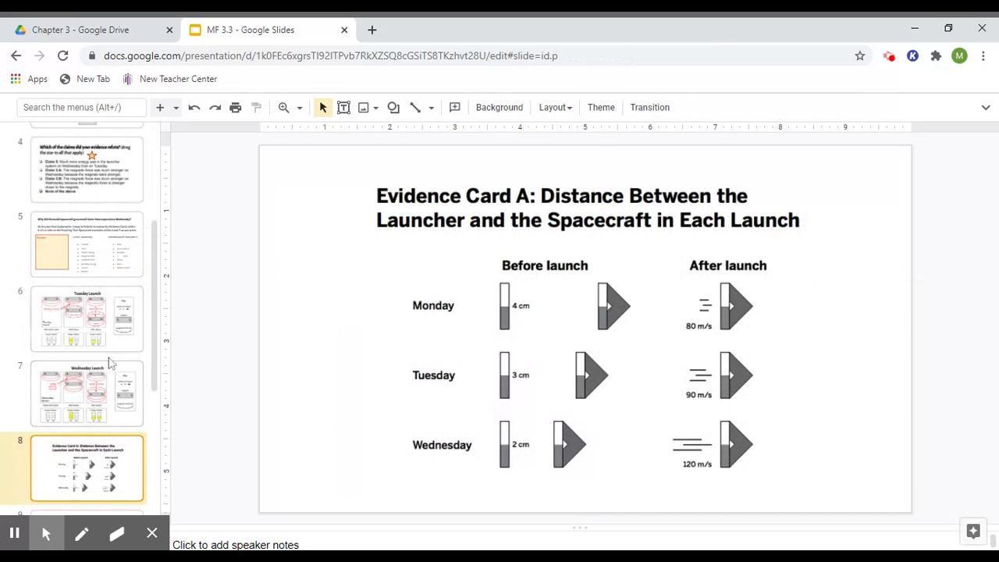
scroll(down, 3)
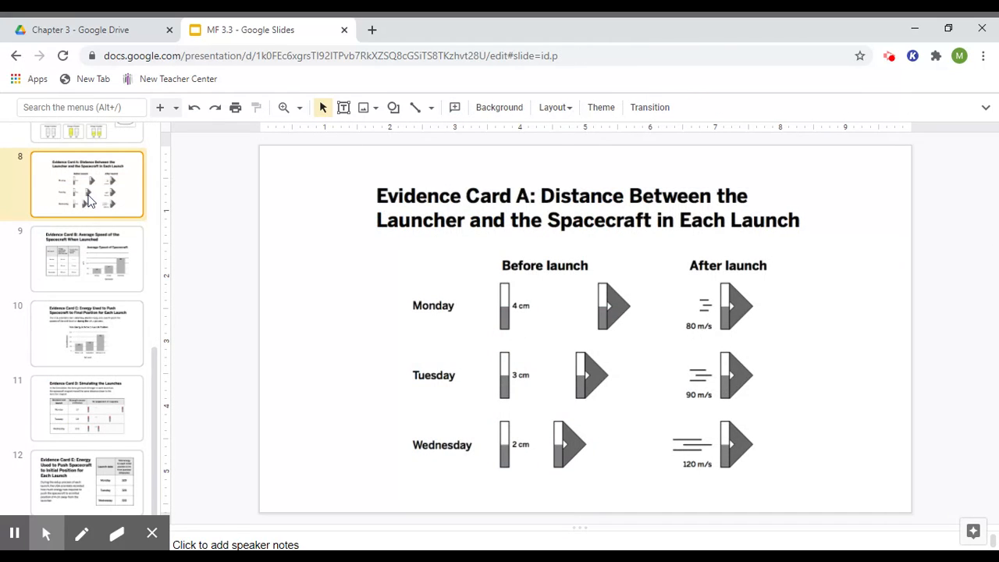
click(88, 259)
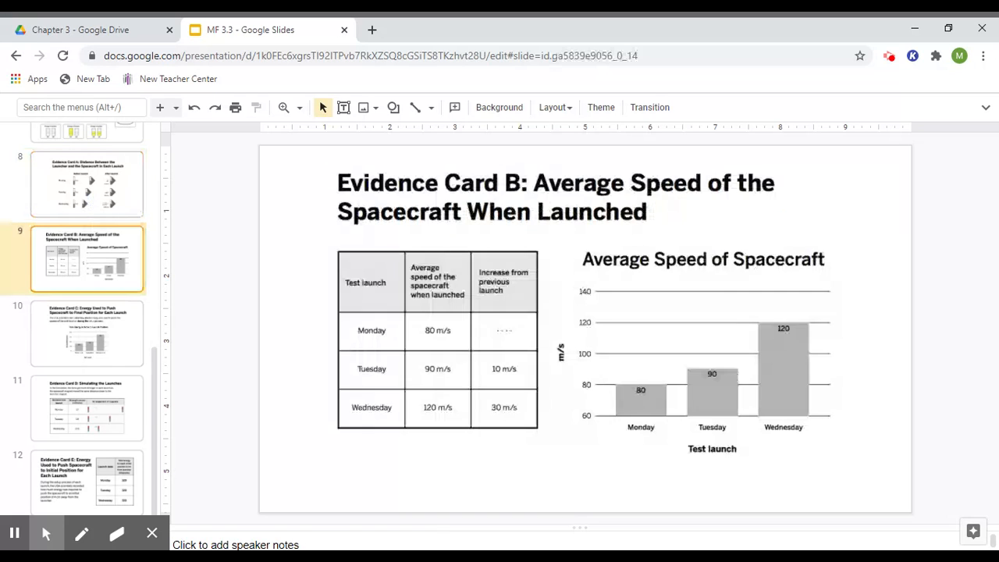
click(87, 481)
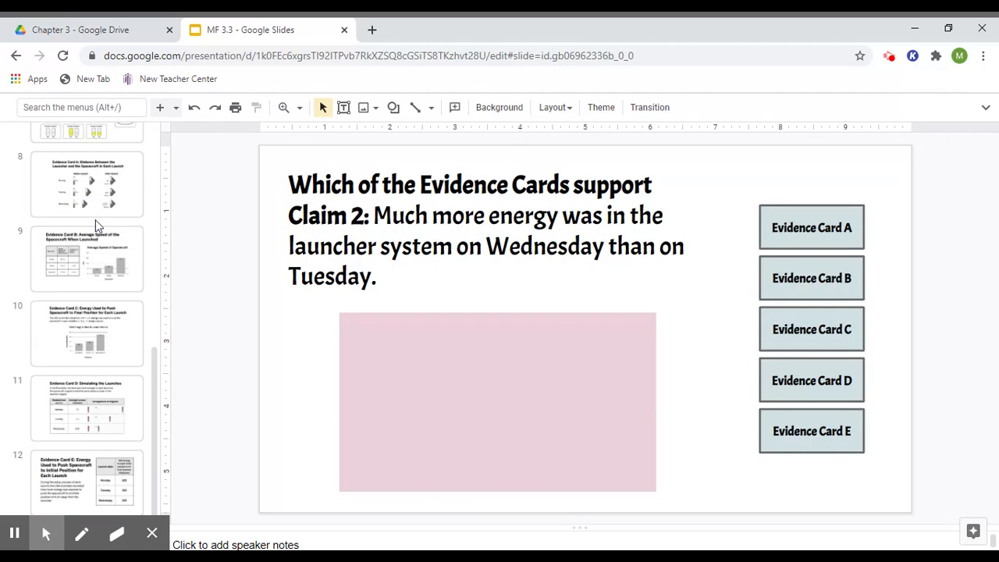
click(87, 184)
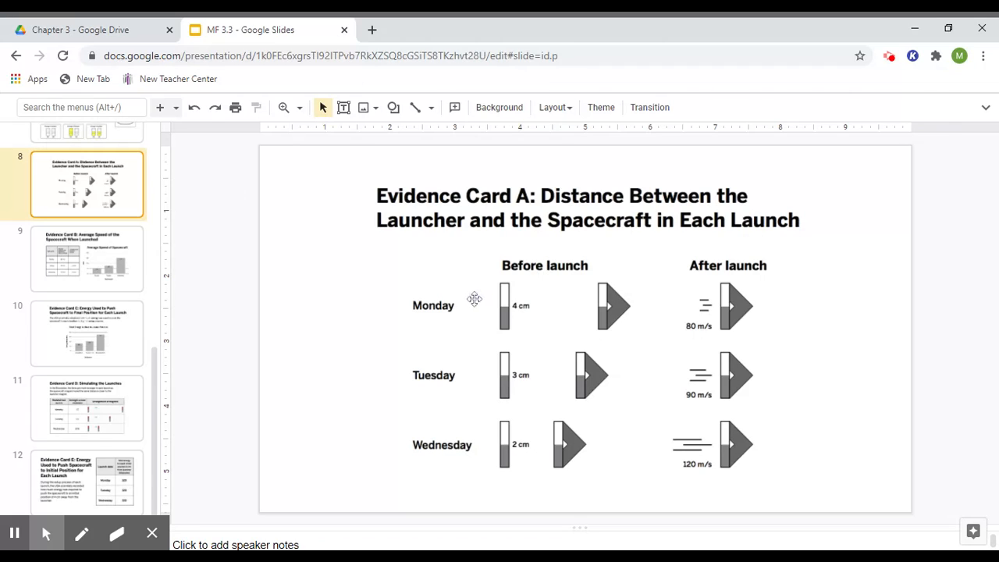
mouse_move(595, 392)
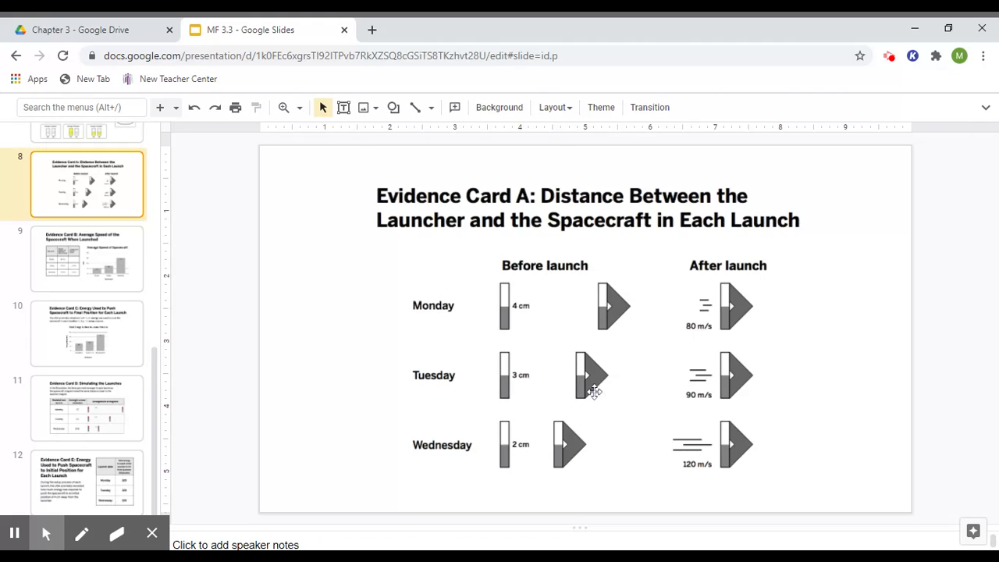
mouse_move(783, 259)
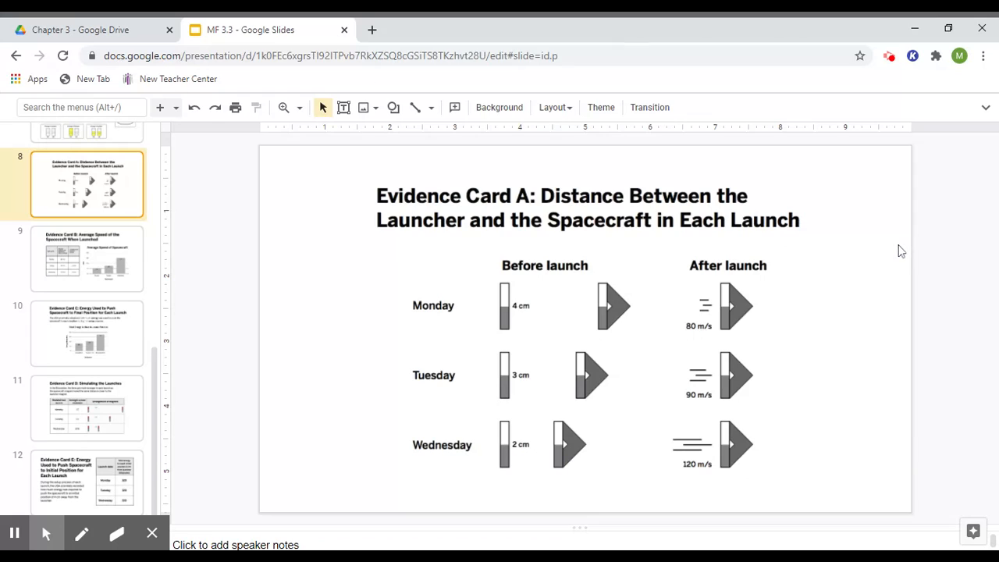
mouse_move(726, 315)
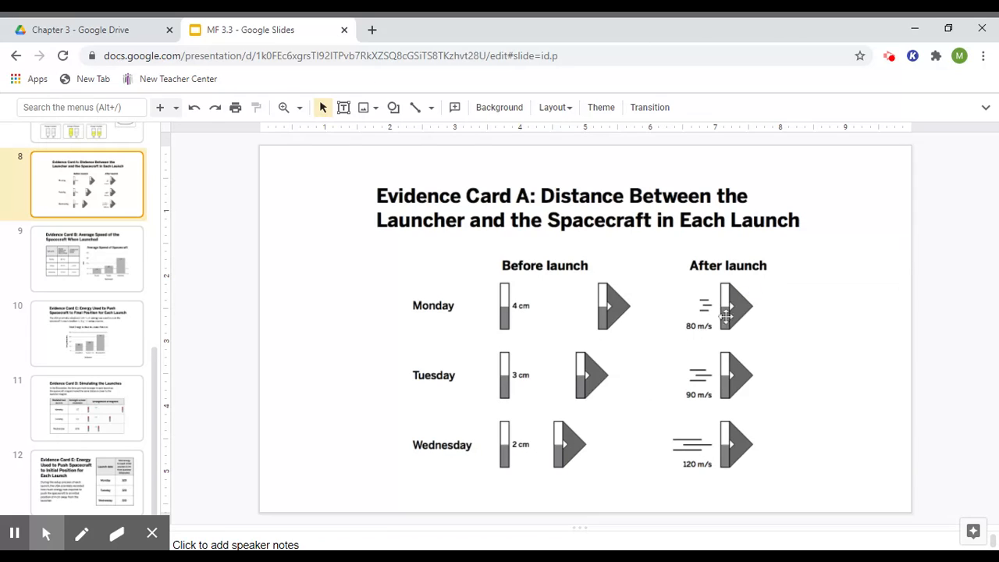
mouse_move(724, 468)
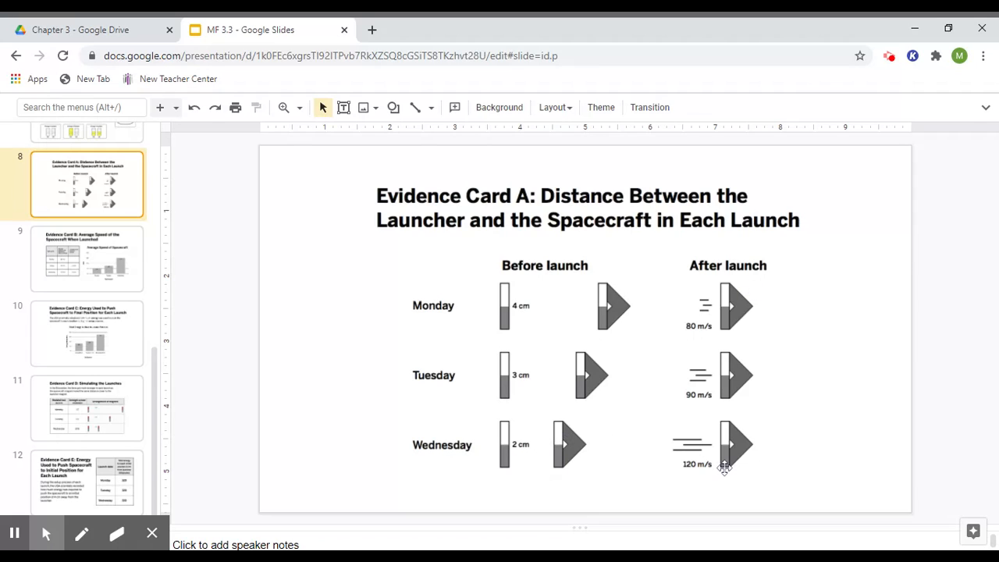
mouse_move(87, 244)
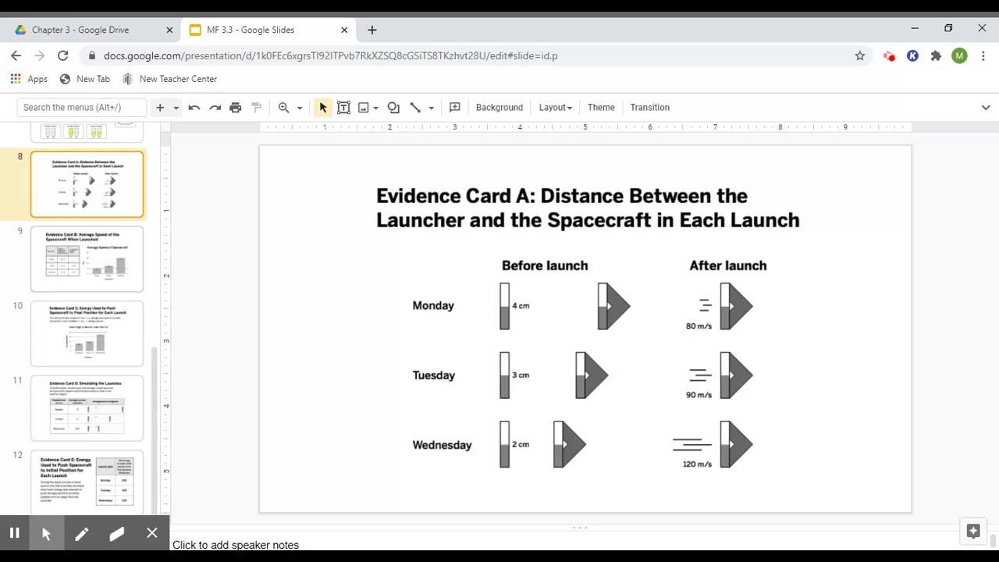
- Switch between Evidence Cards A and B, ending on Card B's average launch speed slide
click(87, 259)
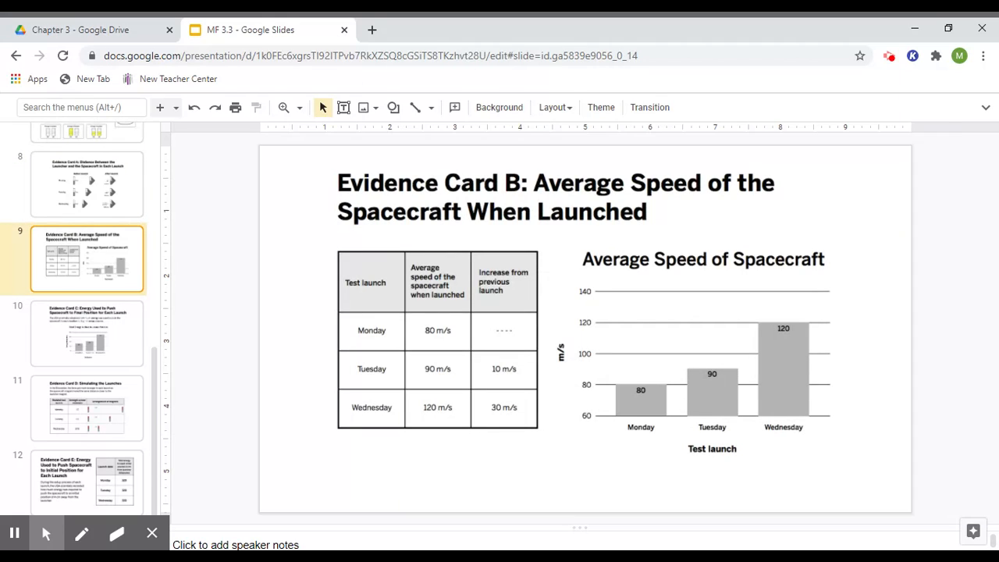
click(88, 184)
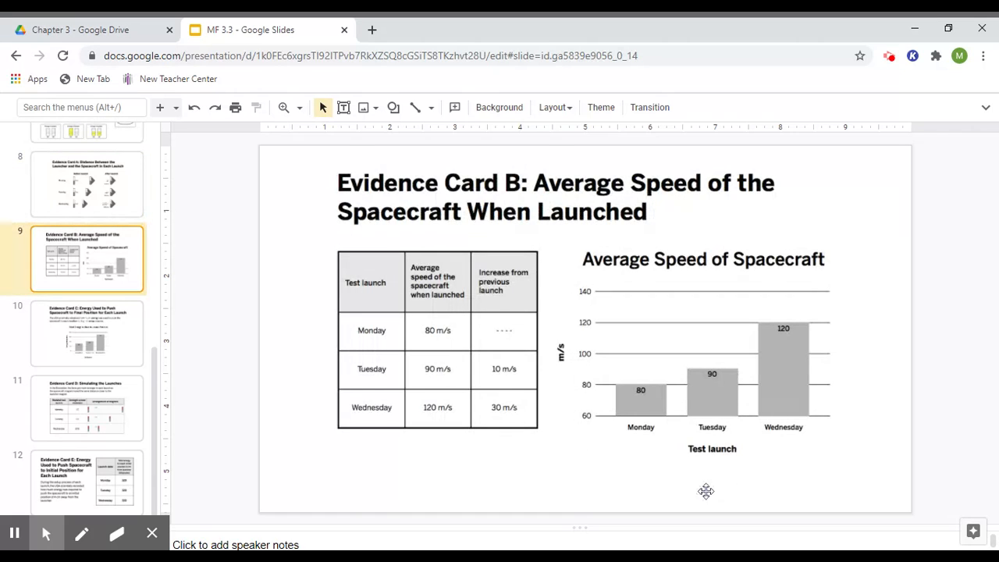
mouse_move(599, 421)
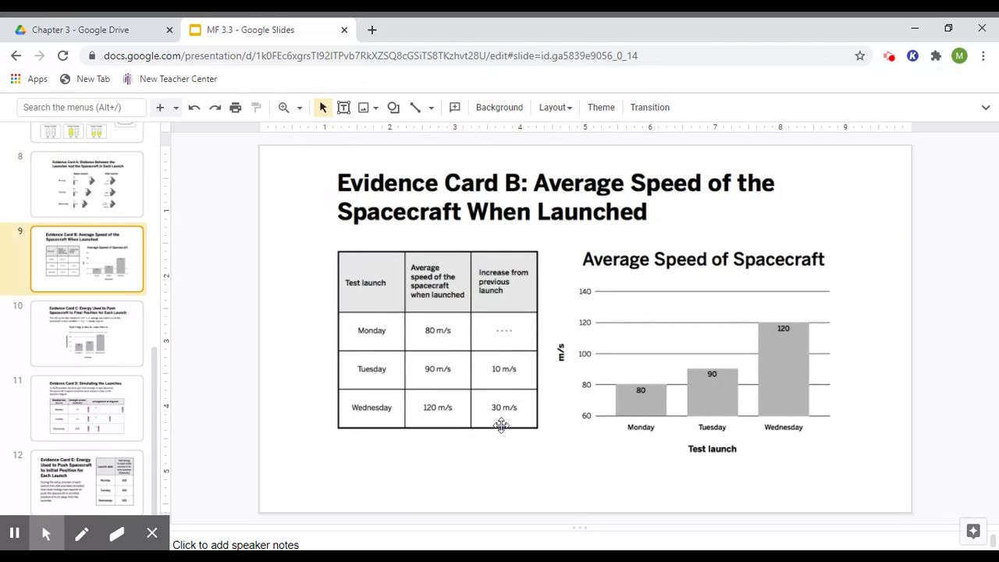
mouse_move(506, 435)
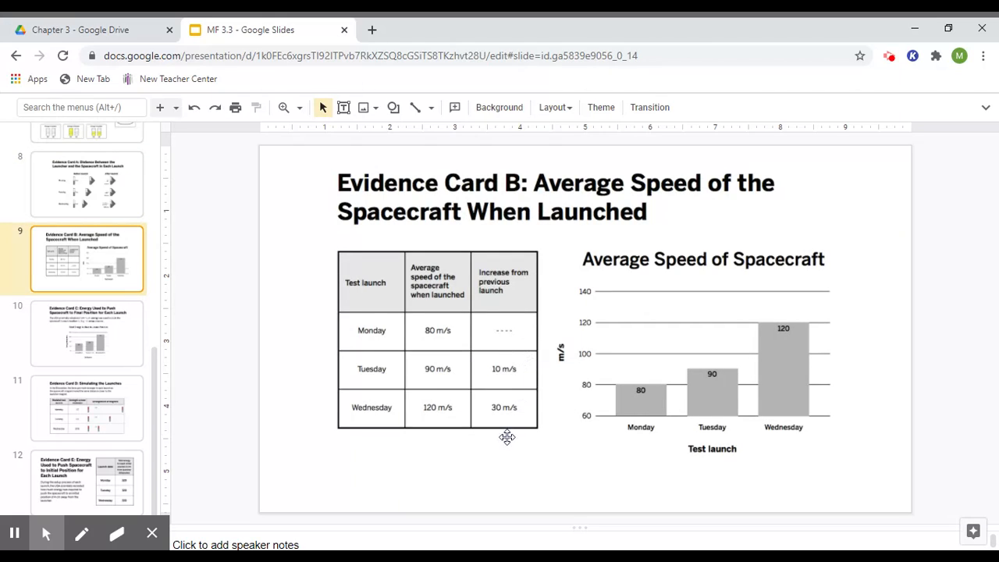
mouse_move(543, 372)
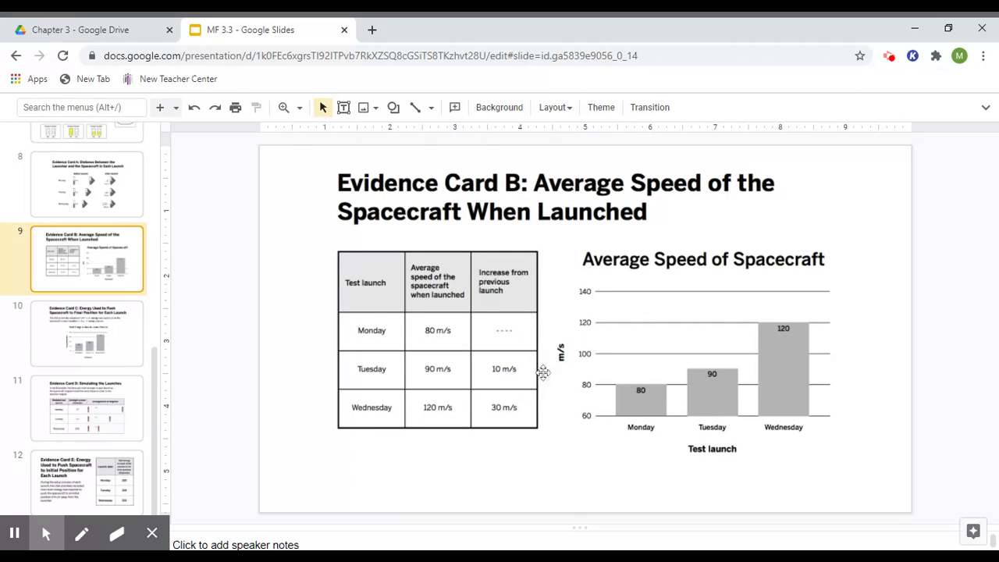
mouse_move(512, 441)
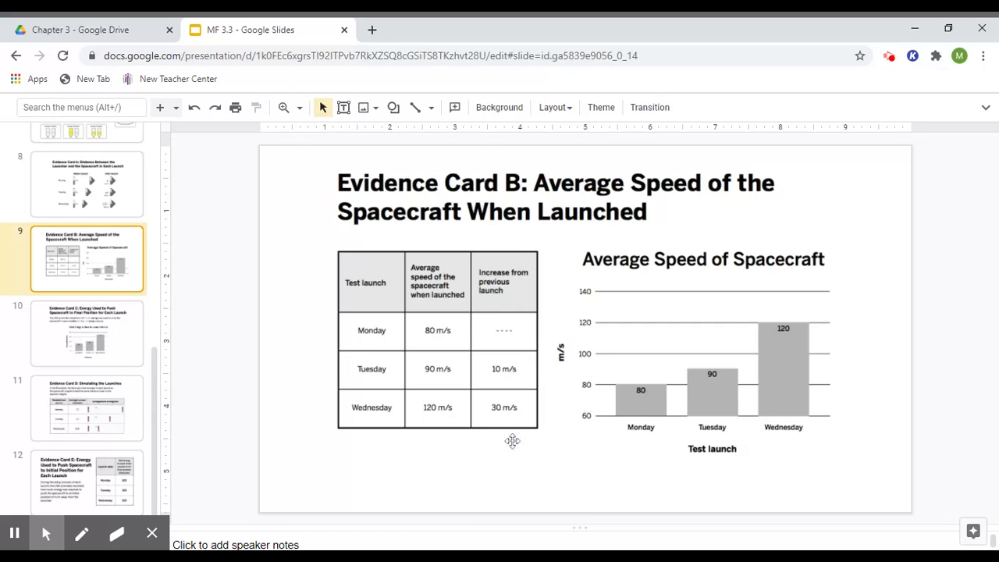
mouse_move(556, 362)
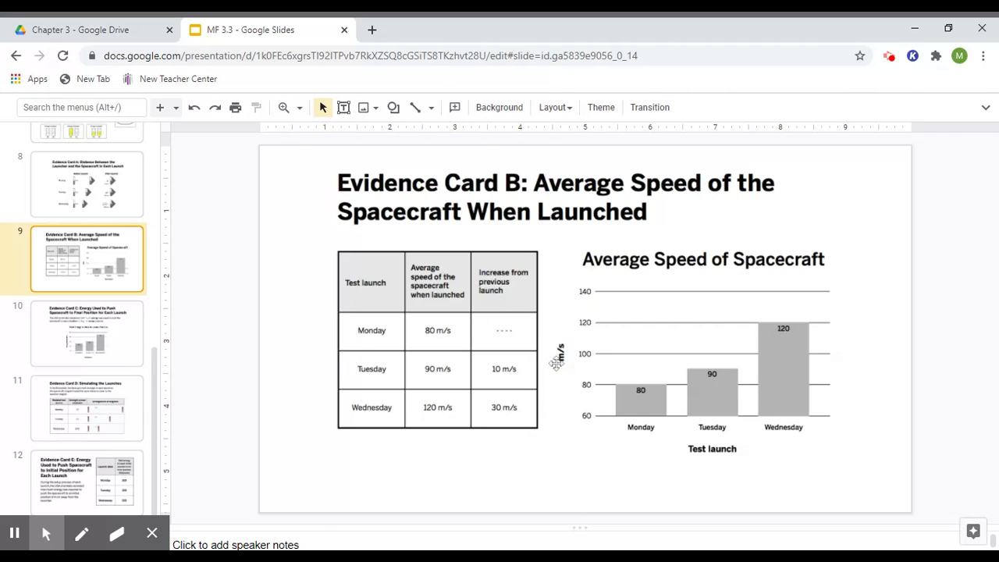
mouse_move(268, 305)
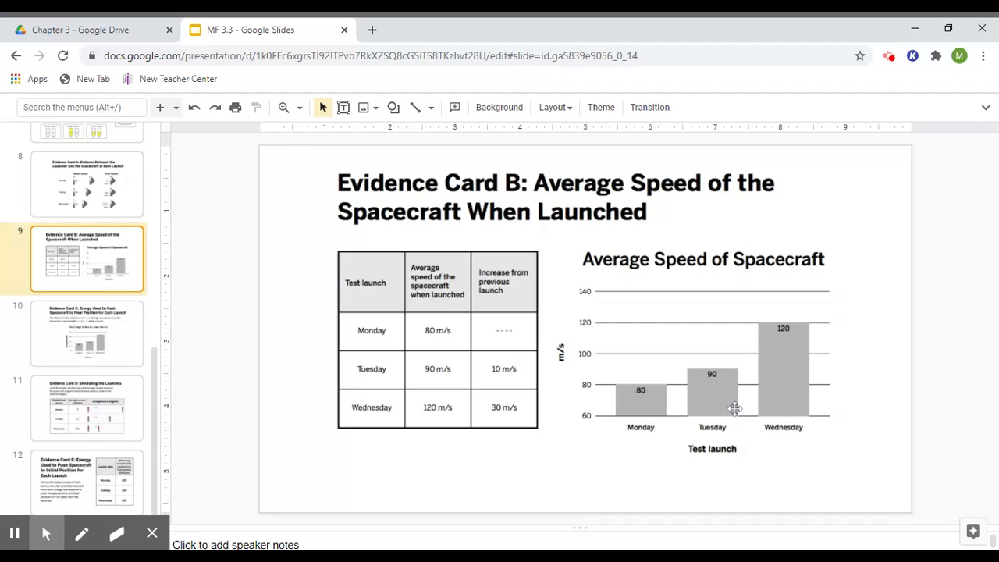
mouse_move(638, 402)
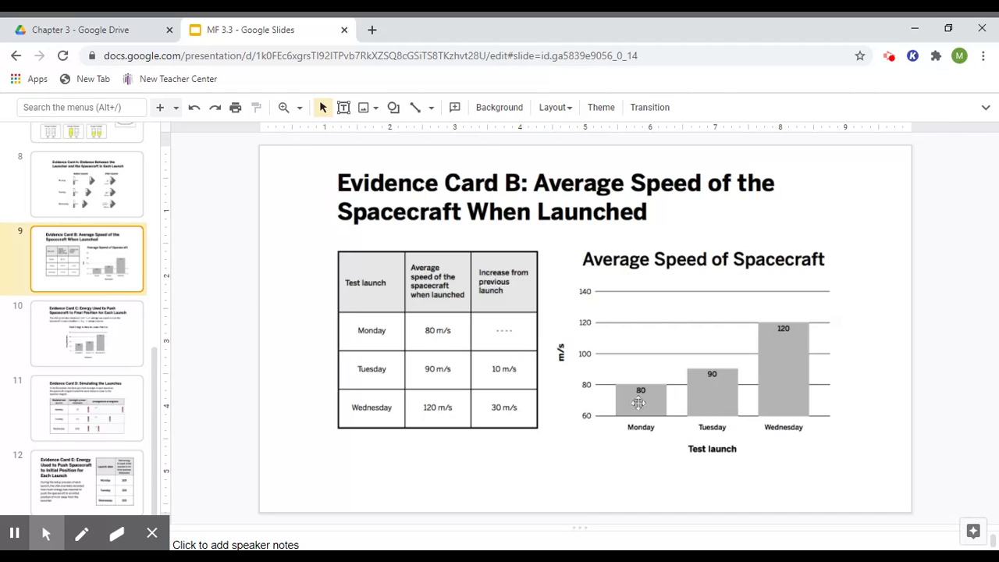
click(88, 184)
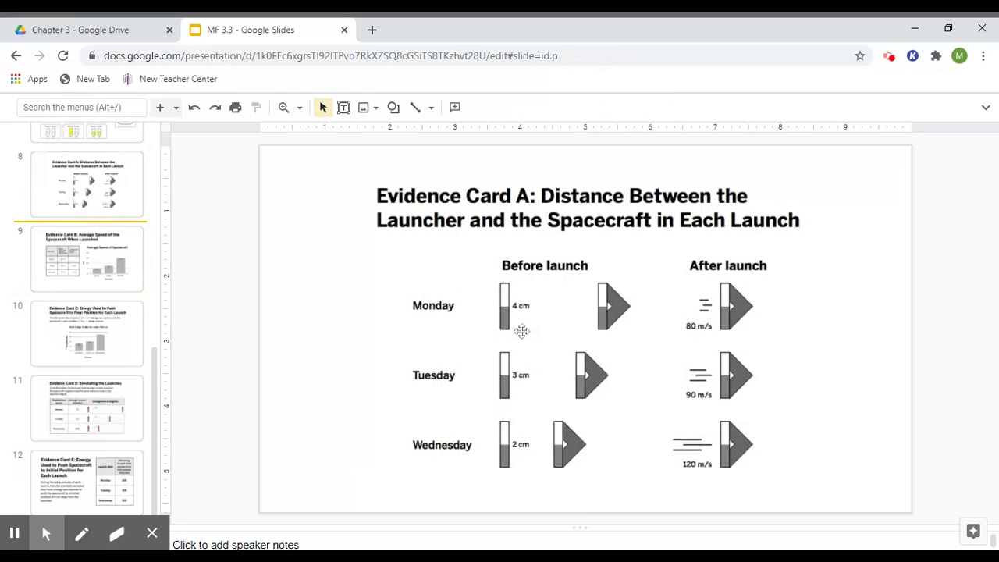
mouse_move(634, 293)
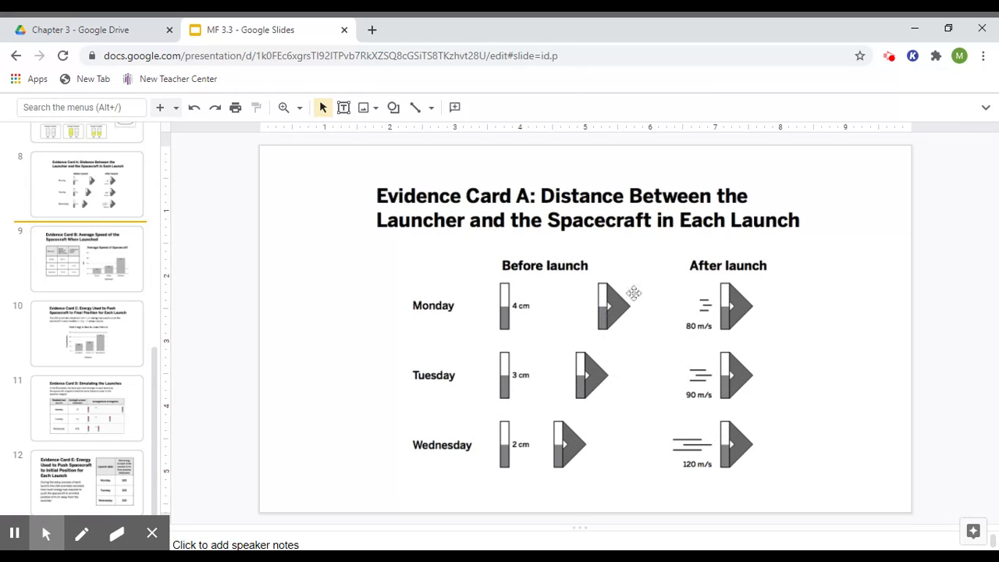
mouse_move(566, 359)
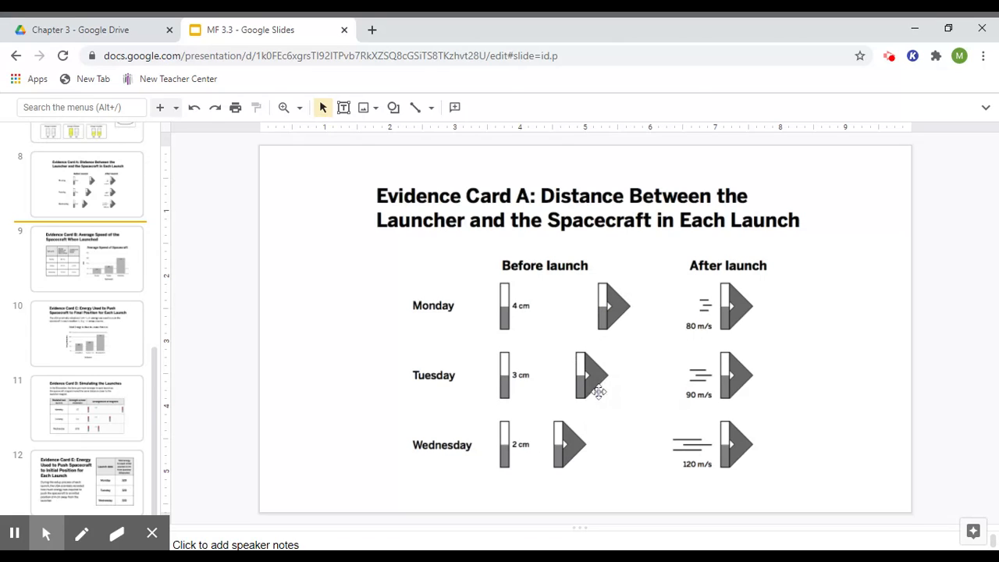
mouse_move(763, 514)
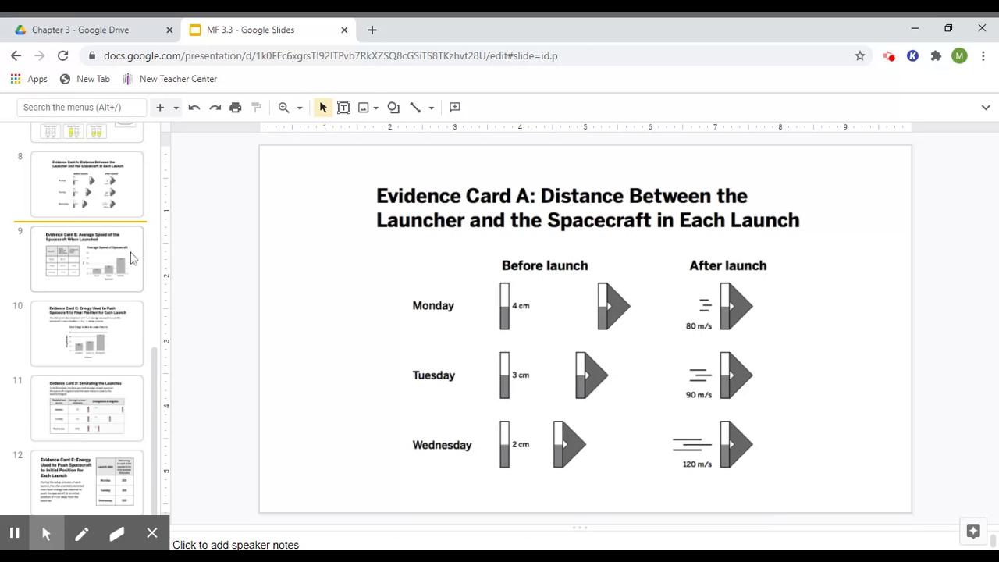
click(86, 257)
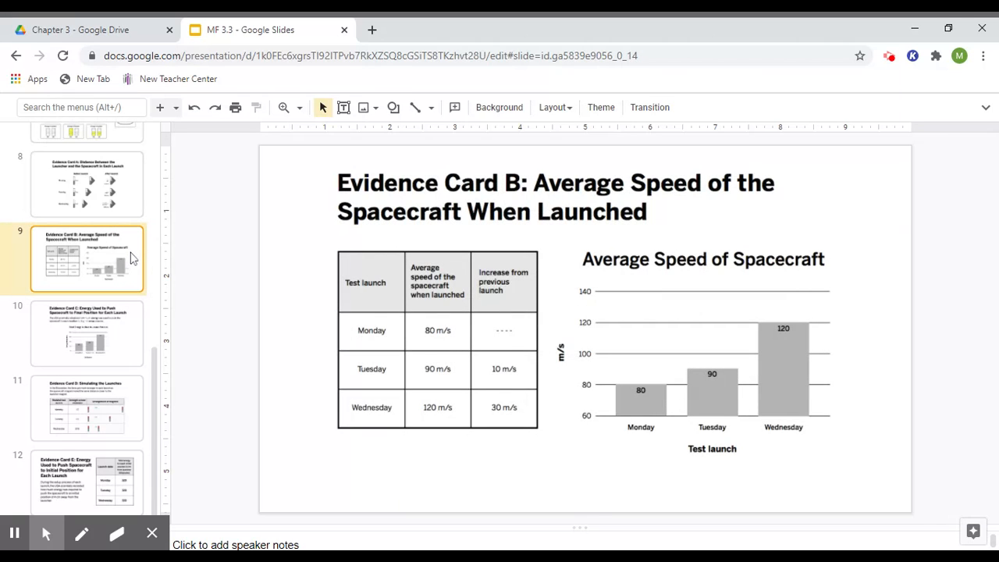
- Go to slide 10, Evidence Card C's energy-per-launch-position chart
click(87, 334)
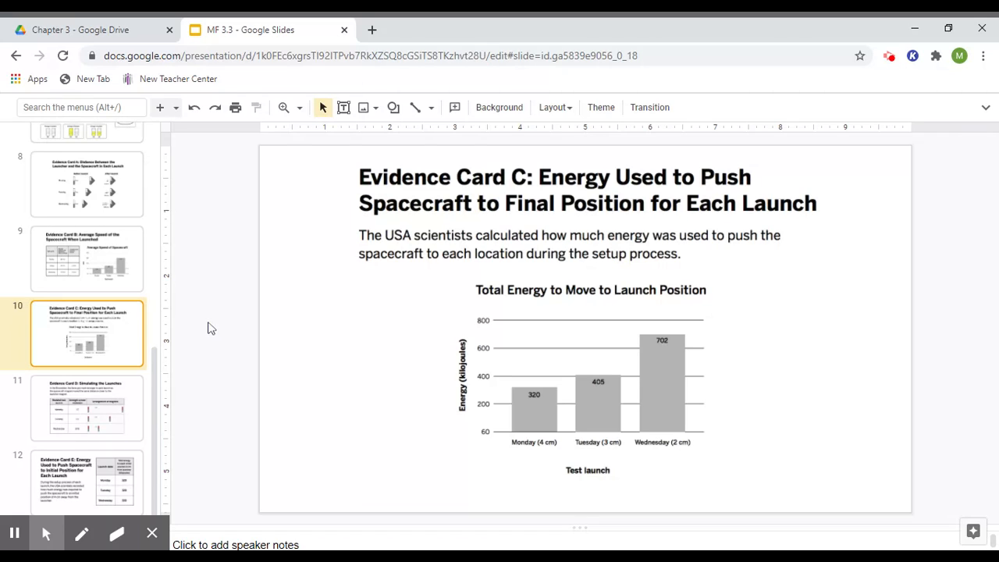
mouse_move(718, 318)
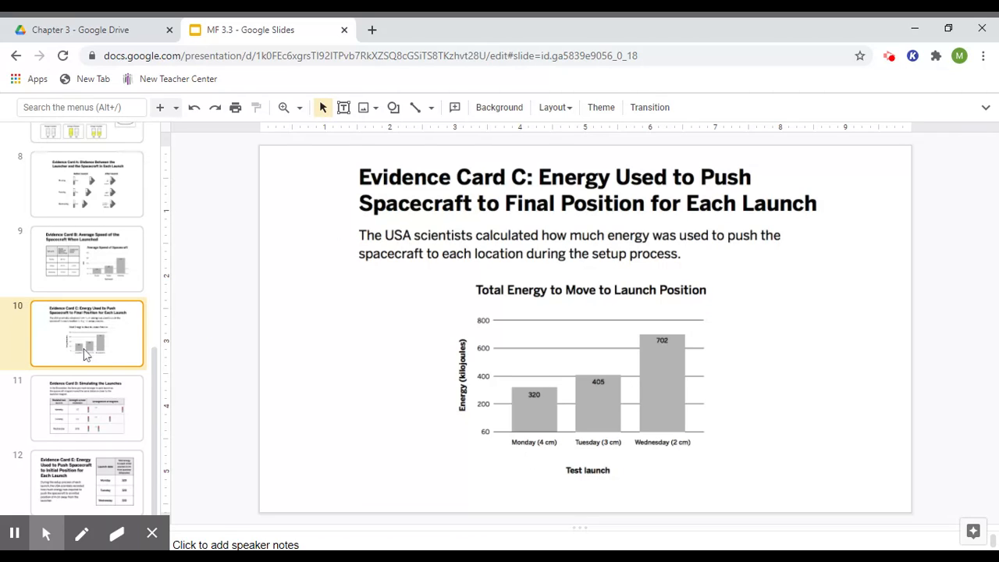
- Go to slide 11, Evidence Card D's magnet strength and arrangement table
click(87, 408)
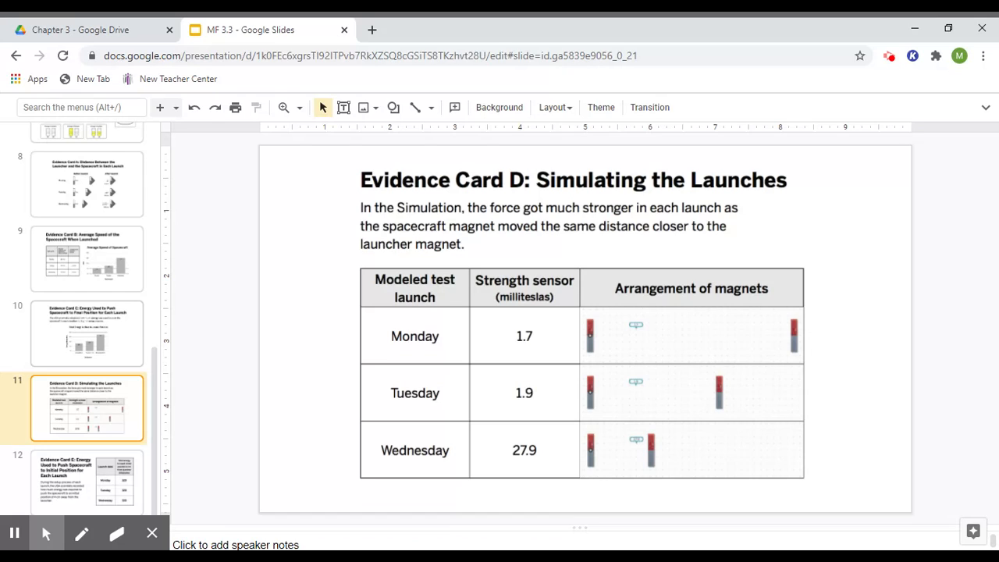
mouse_move(496, 290)
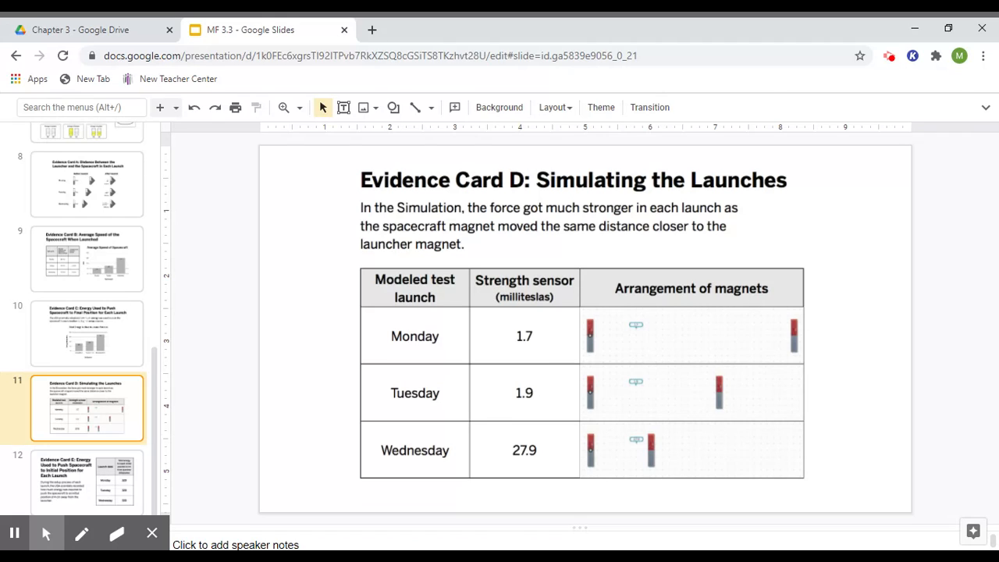
mouse_move(558, 406)
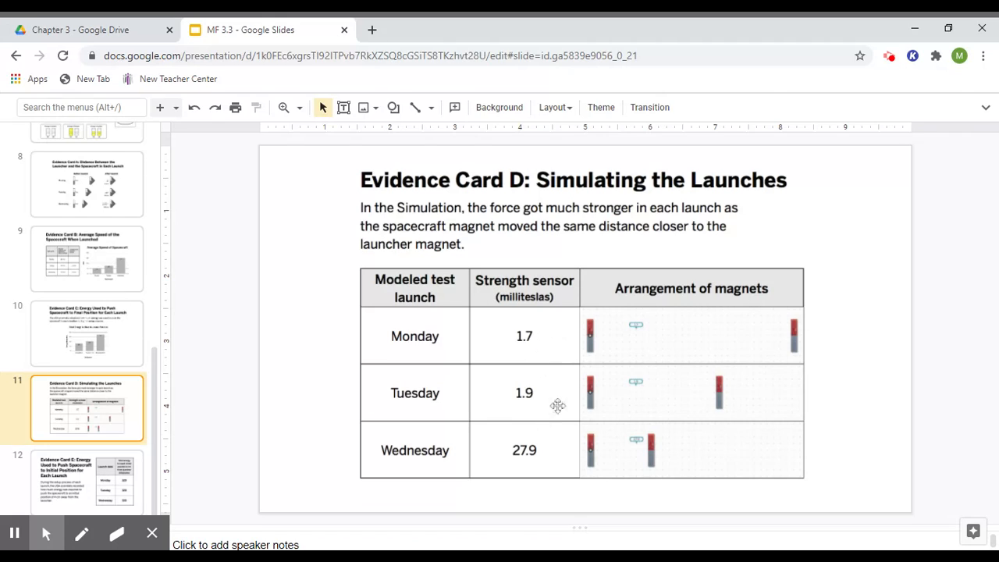
mouse_move(553, 414)
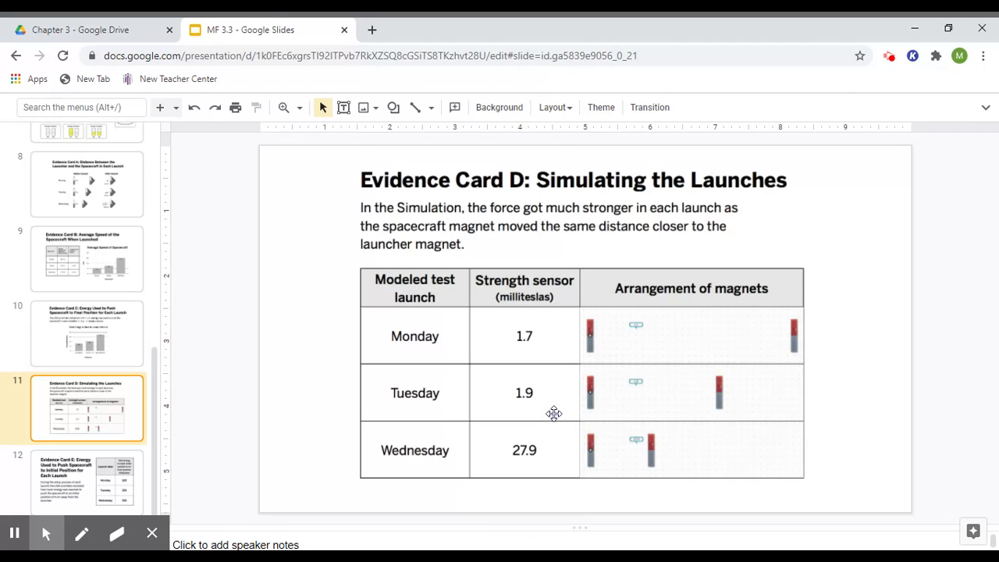
mouse_move(546, 437)
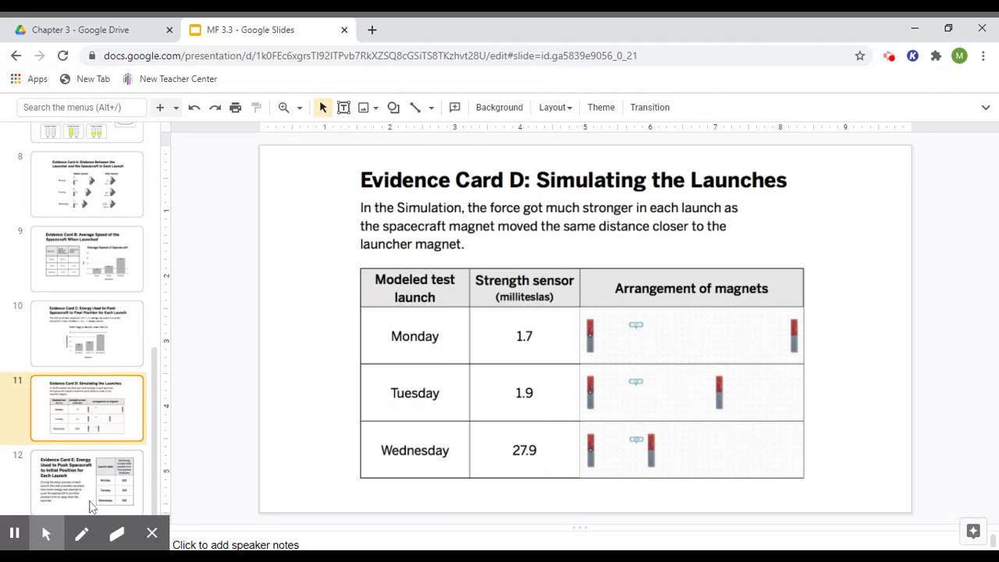
- Go to slide 12, Evidence Card E's energy to reach the initial 4 cm position
click(85, 481)
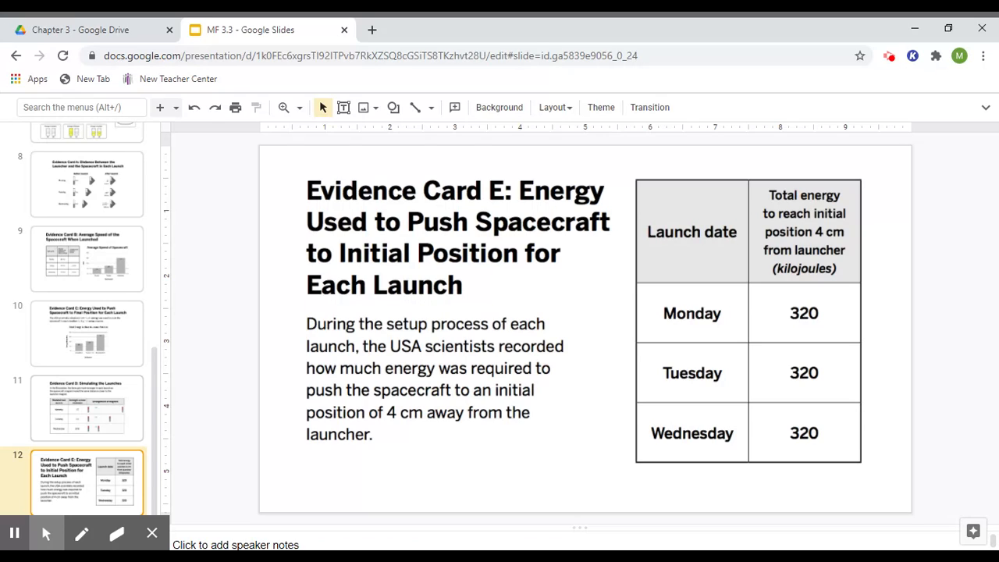
mouse_move(888, 383)
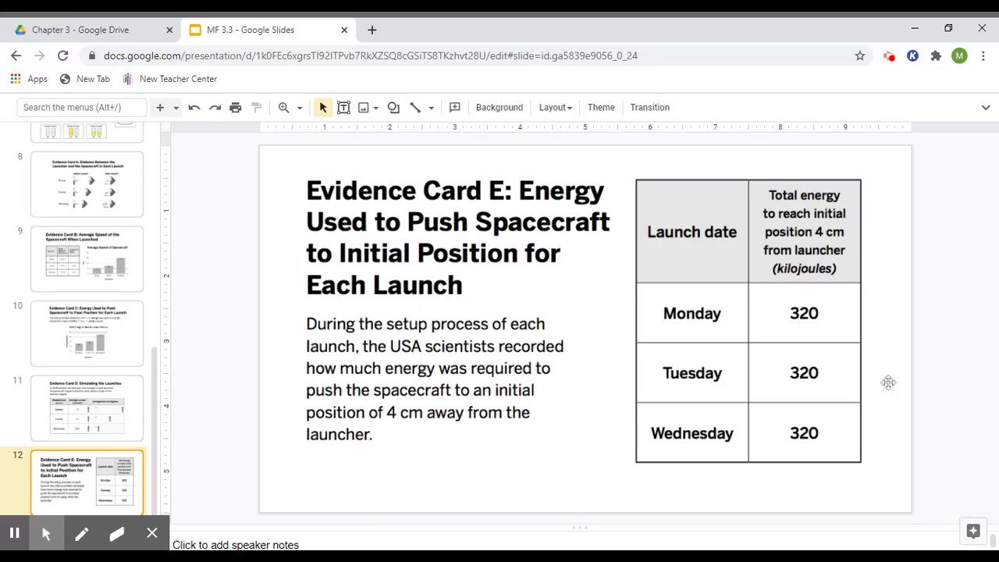
mouse_move(830, 295)
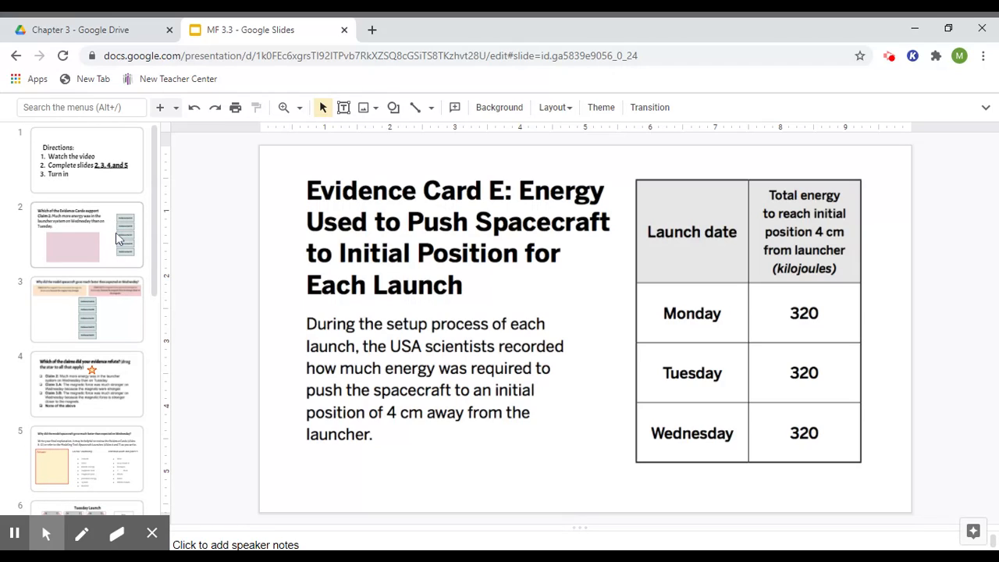
- On the Claim 2 card sort, move Card A into the pink area and highlight the claim text
click(86, 234)
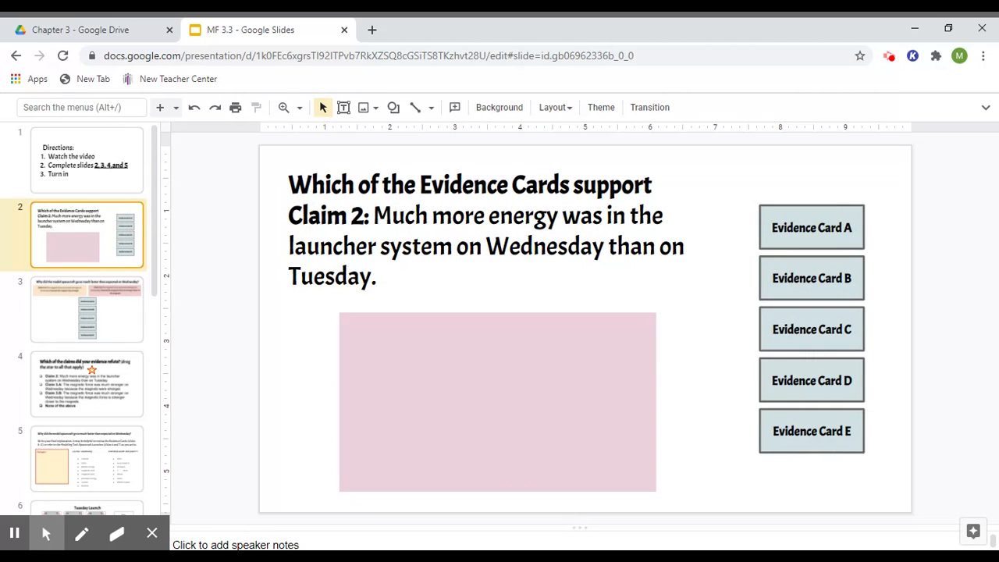
mouse_move(815, 206)
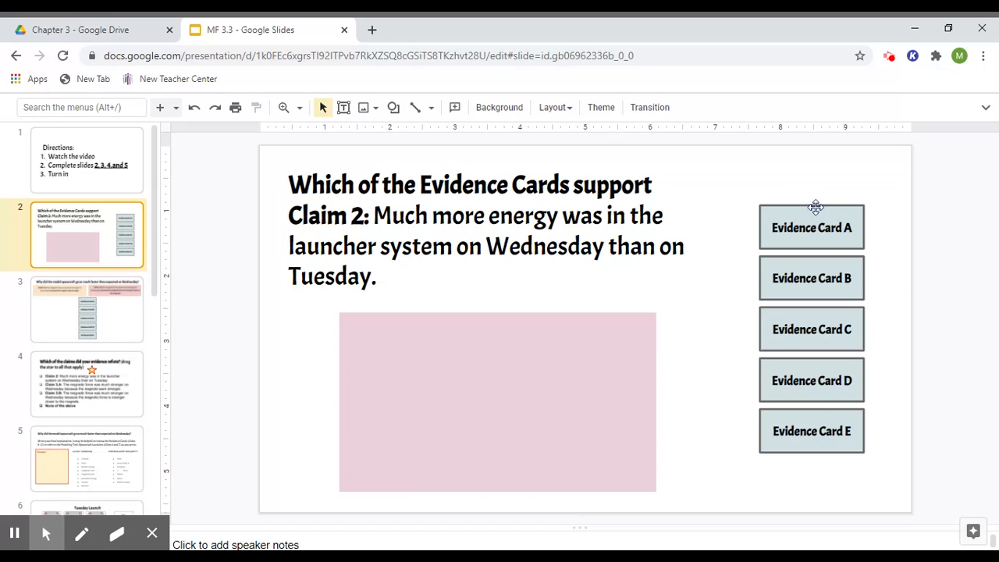
drag(811, 228, 406, 357)
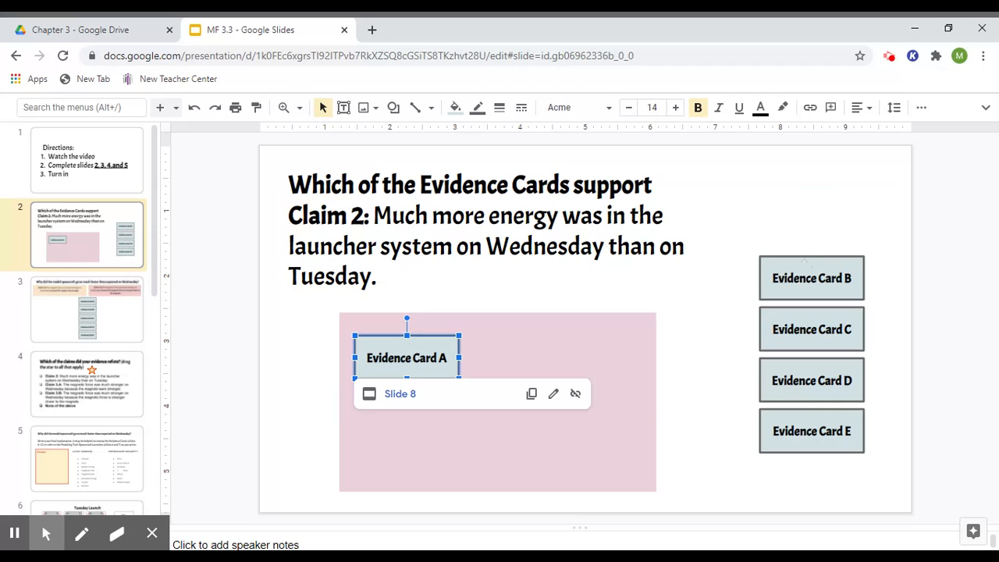
mouse_move(805, 262)
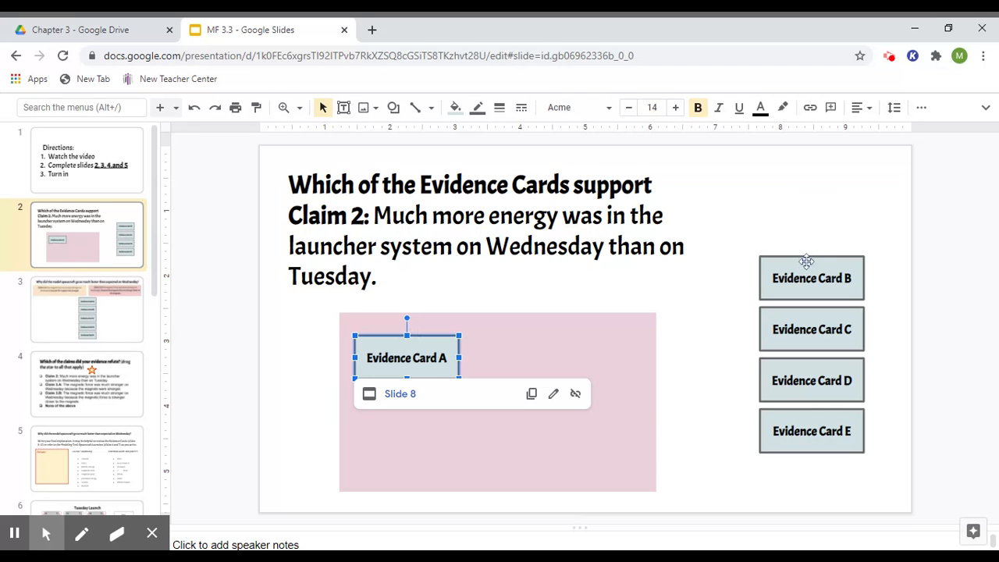
mouse_move(662, 415)
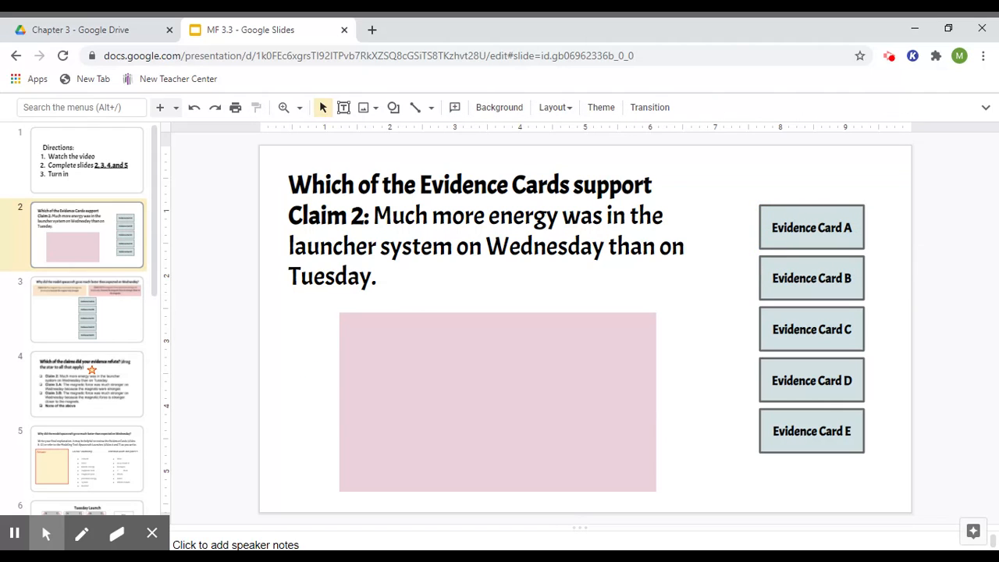
drag(374, 215, 378, 246)
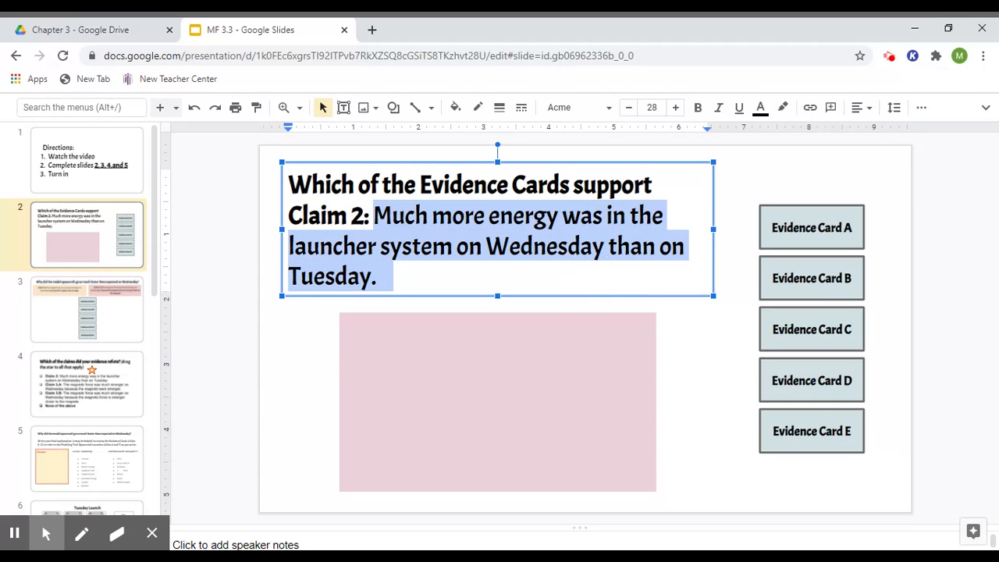
mouse_move(297, 353)
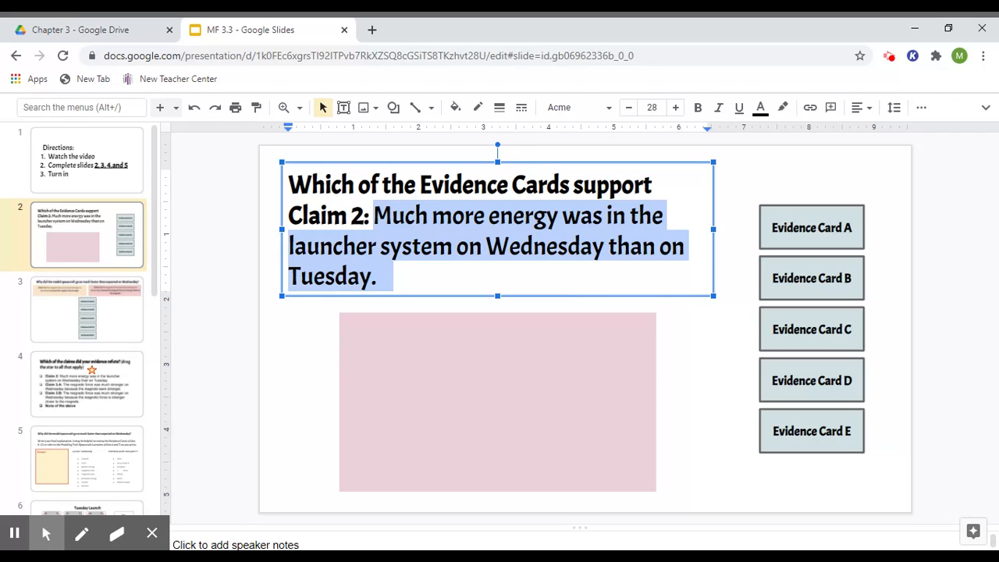
mouse_move(287, 373)
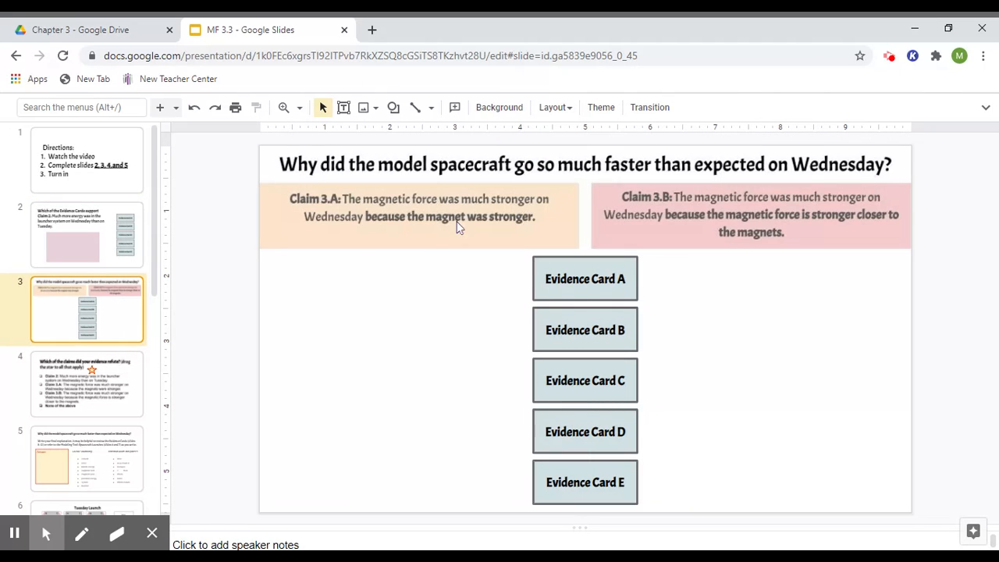
mouse_move(819, 335)
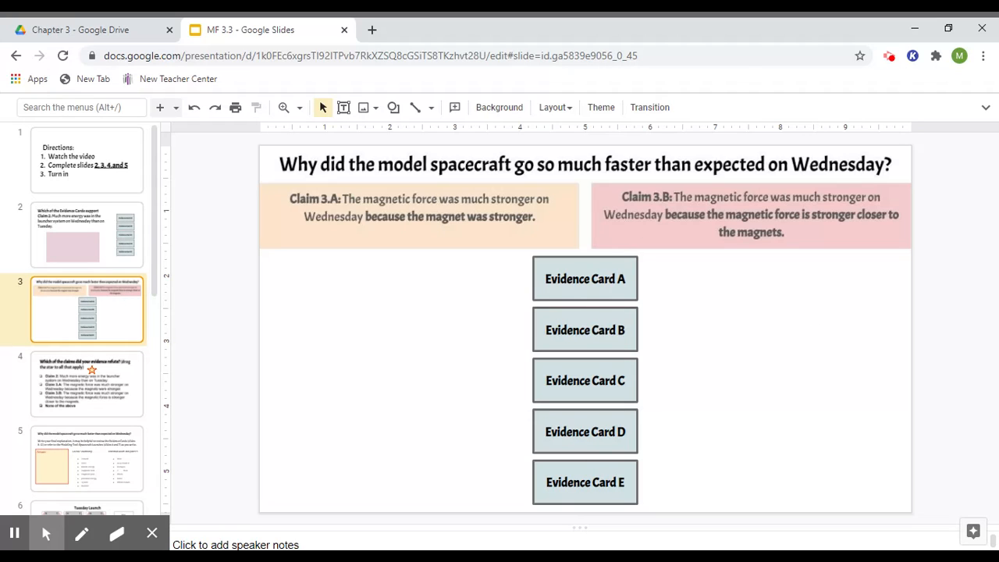
mouse_move(870, 299)
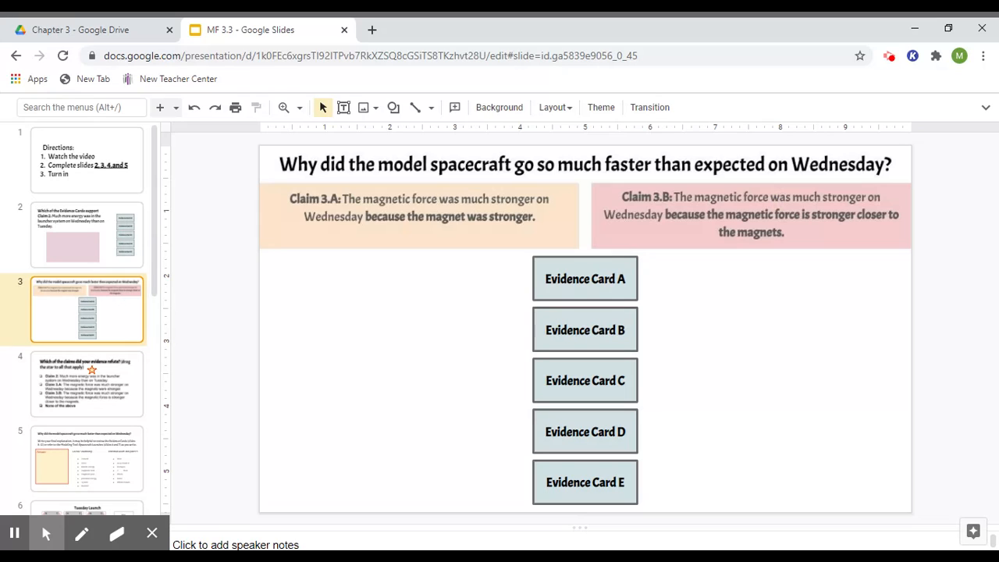
mouse_move(564, 353)
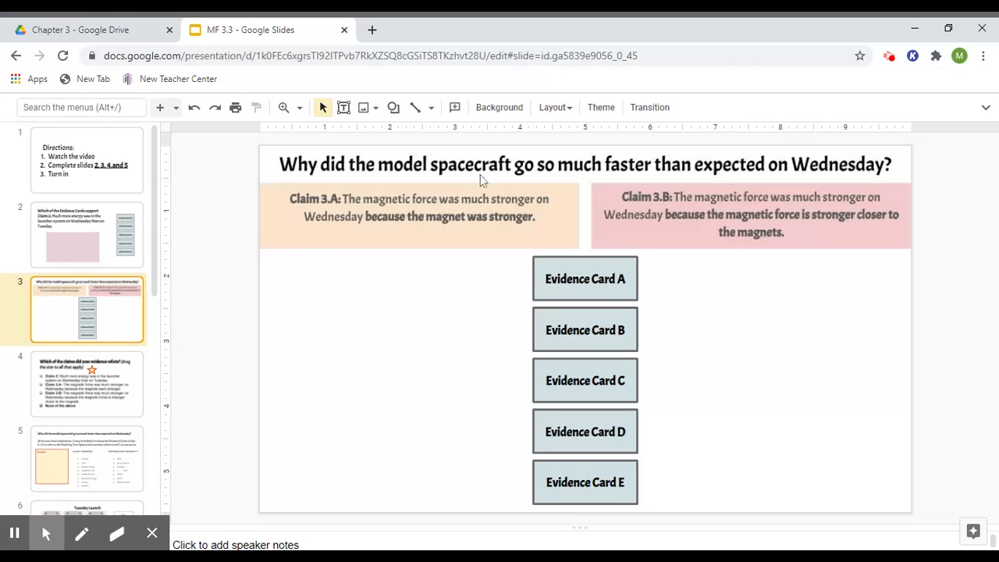
mouse_move(675, 188)
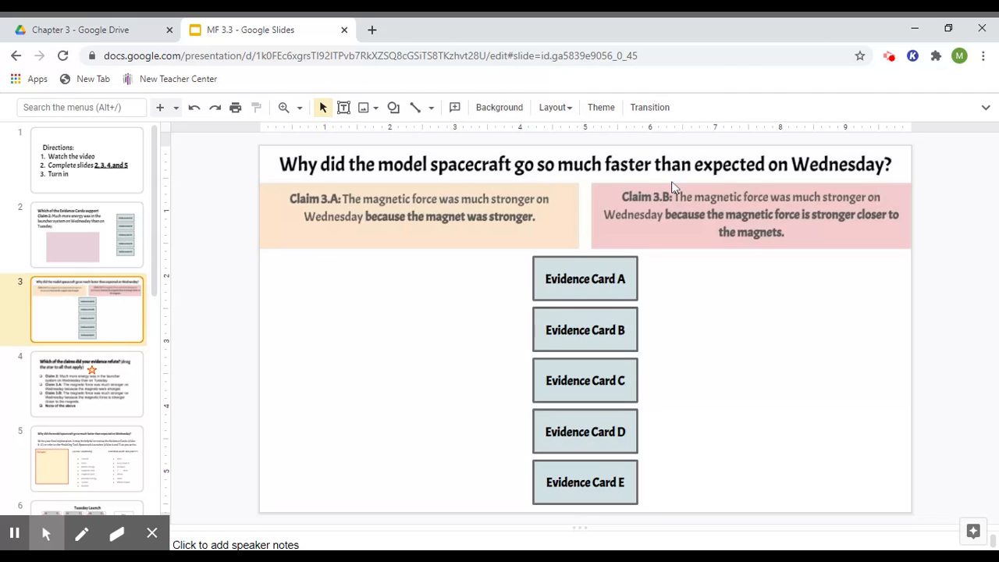
mouse_move(909, 168)
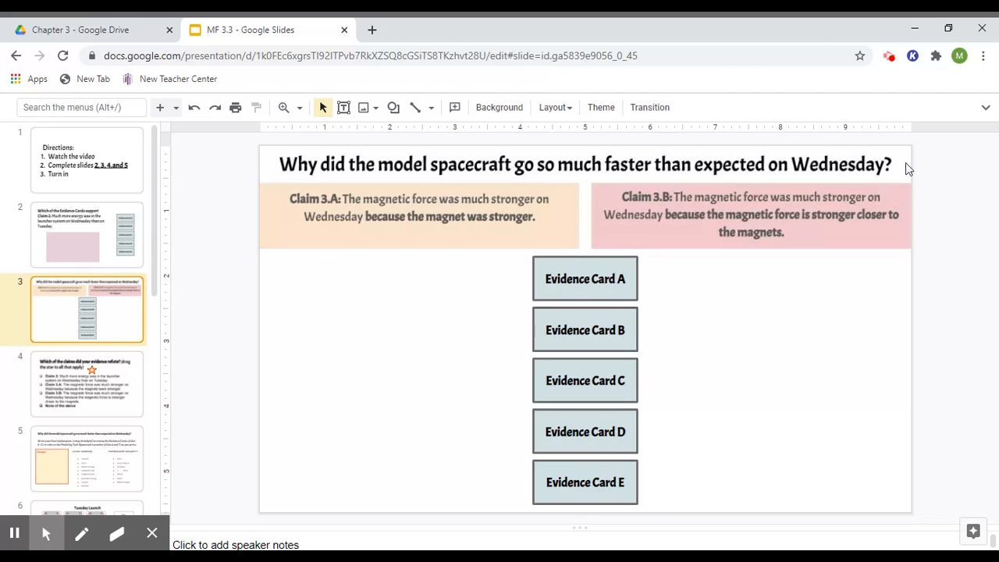
mouse_move(471, 237)
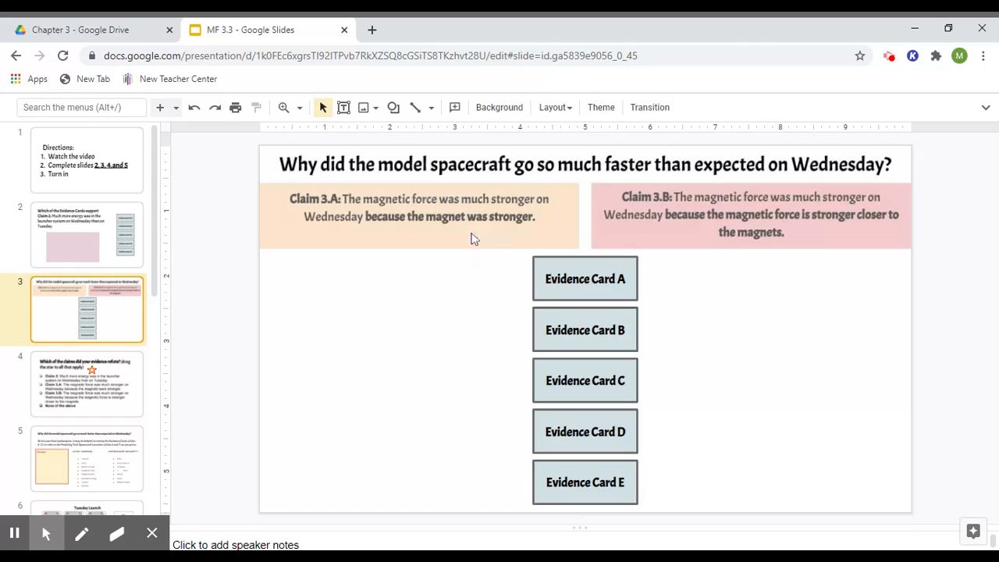
mouse_move(475, 259)
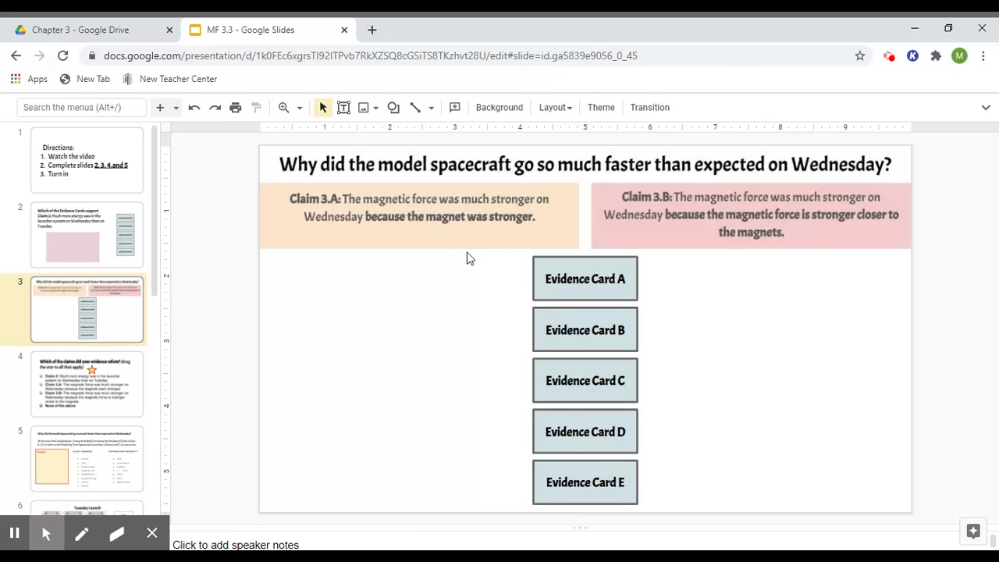
mouse_move(391, 238)
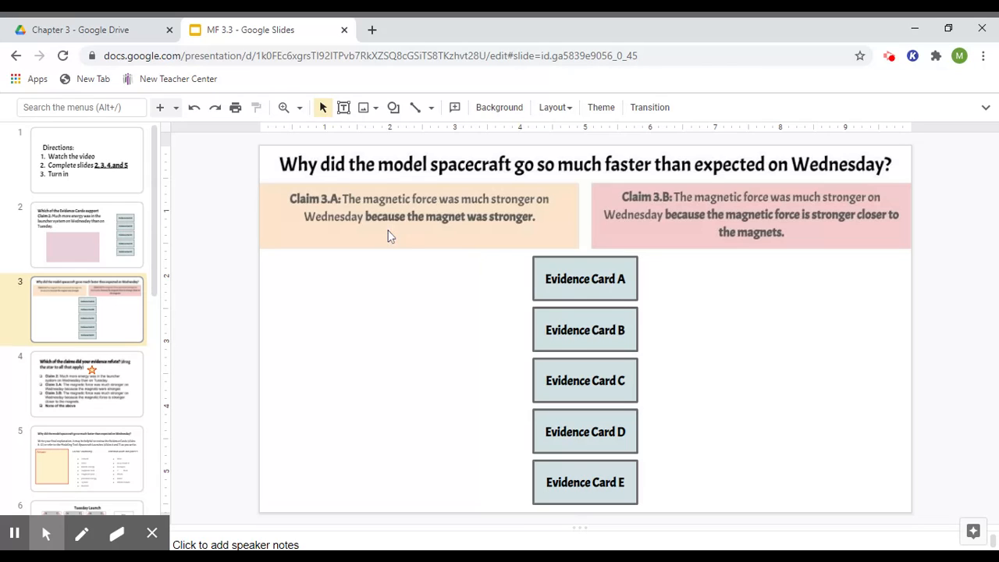
mouse_move(533, 204)
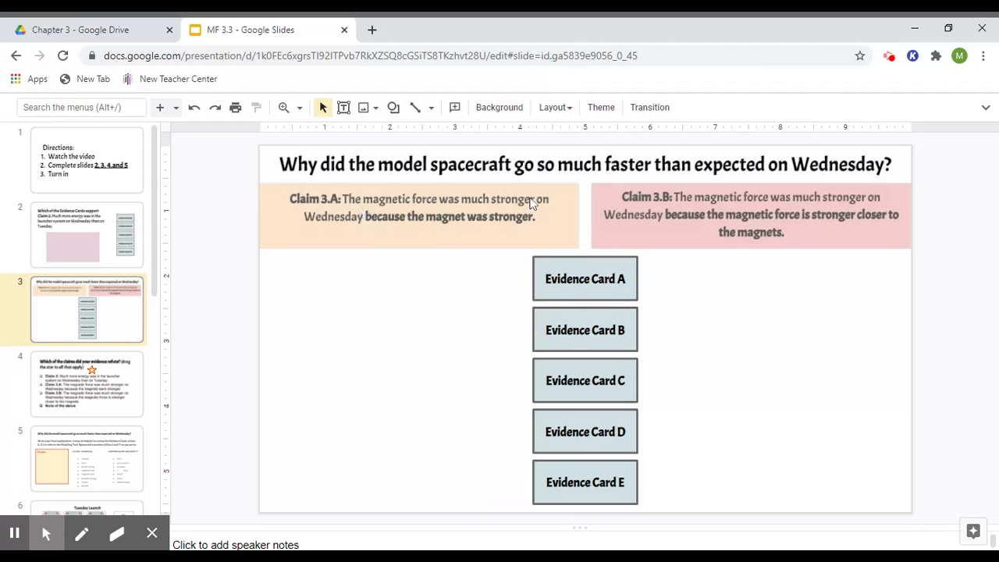
mouse_move(356, 178)
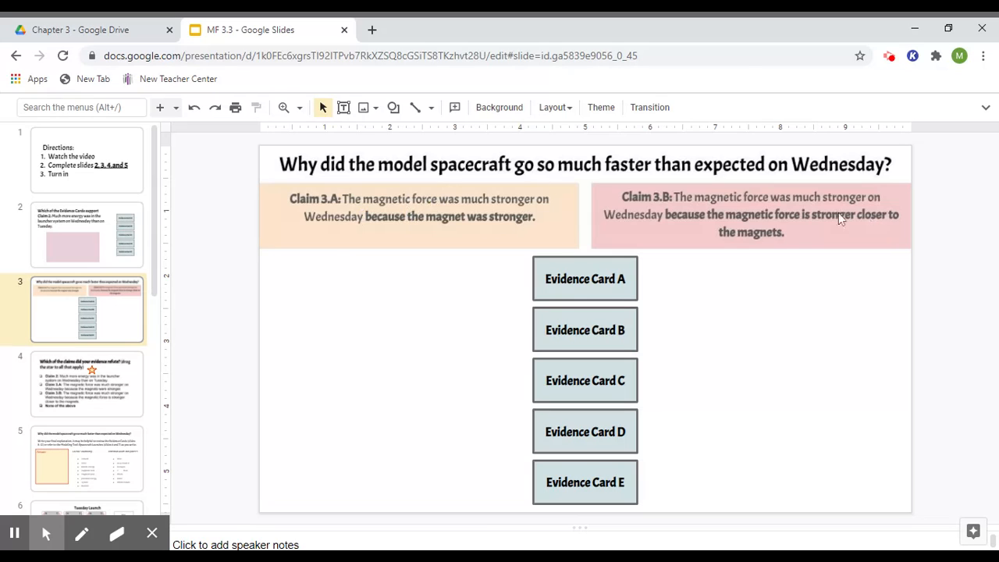
mouse_move(940, 250)
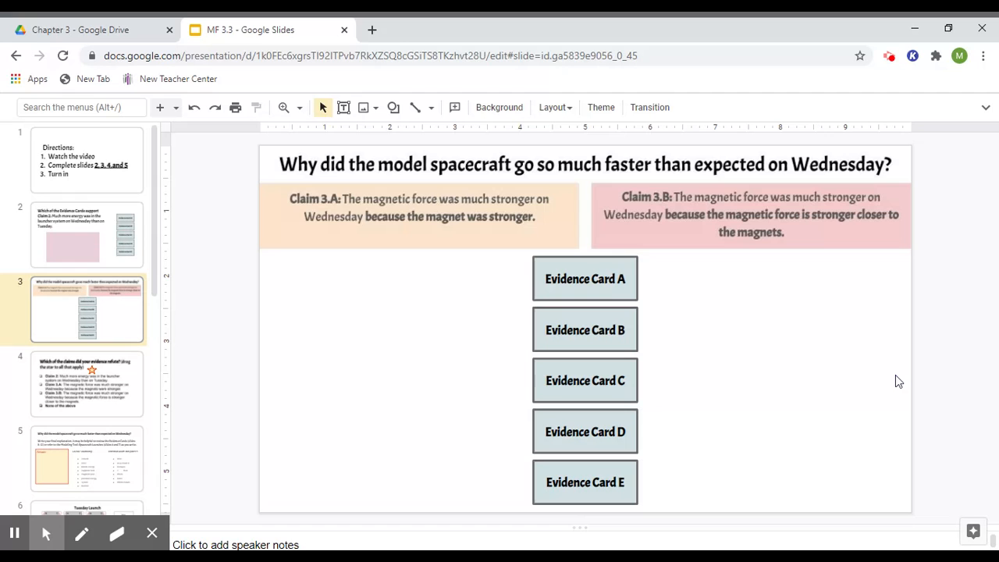
mouse_move(683, 437)
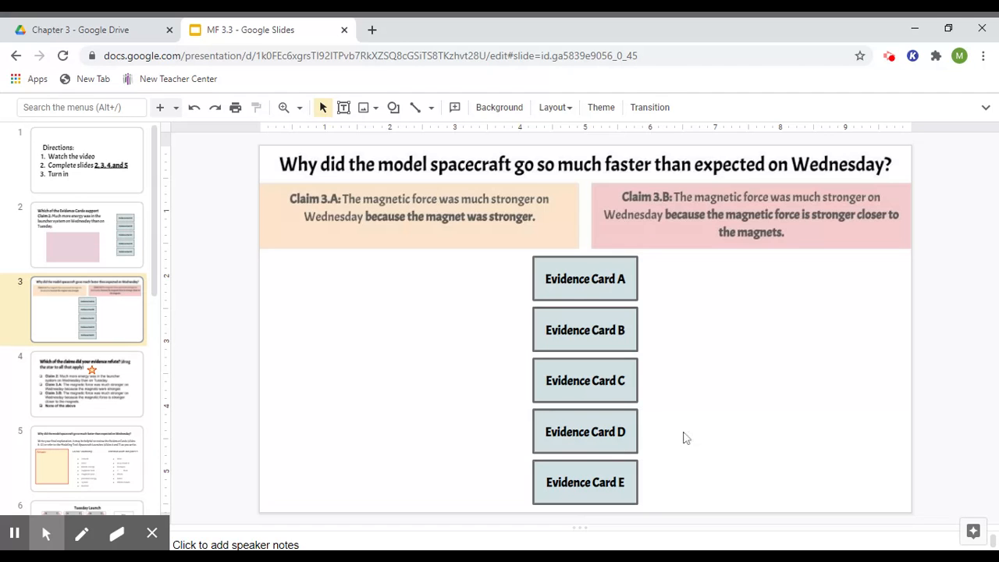
- Go to the refute-star slide with Claims 2, 3.A, 3.B and None
click(86, 383)
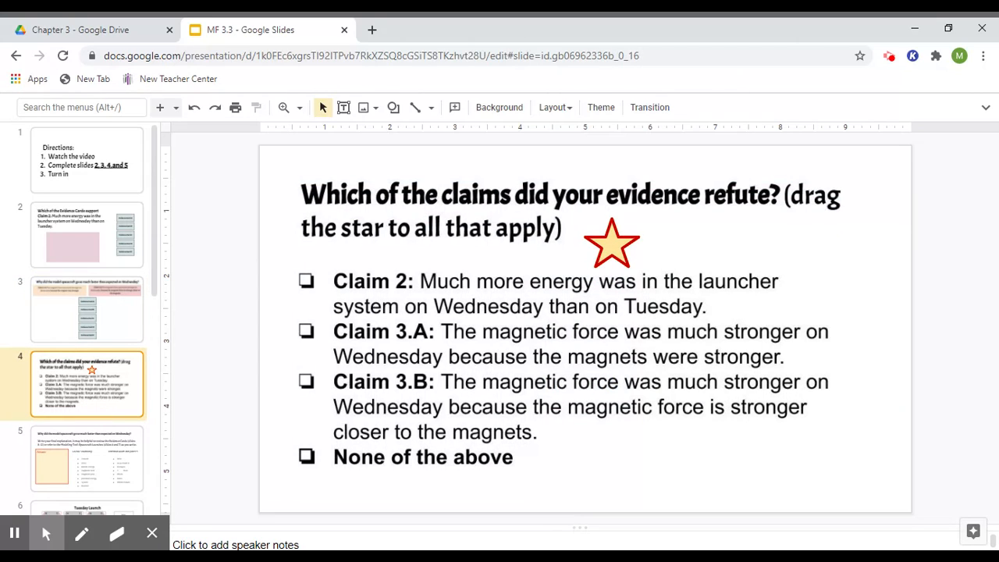
mouse_move(127, 315)
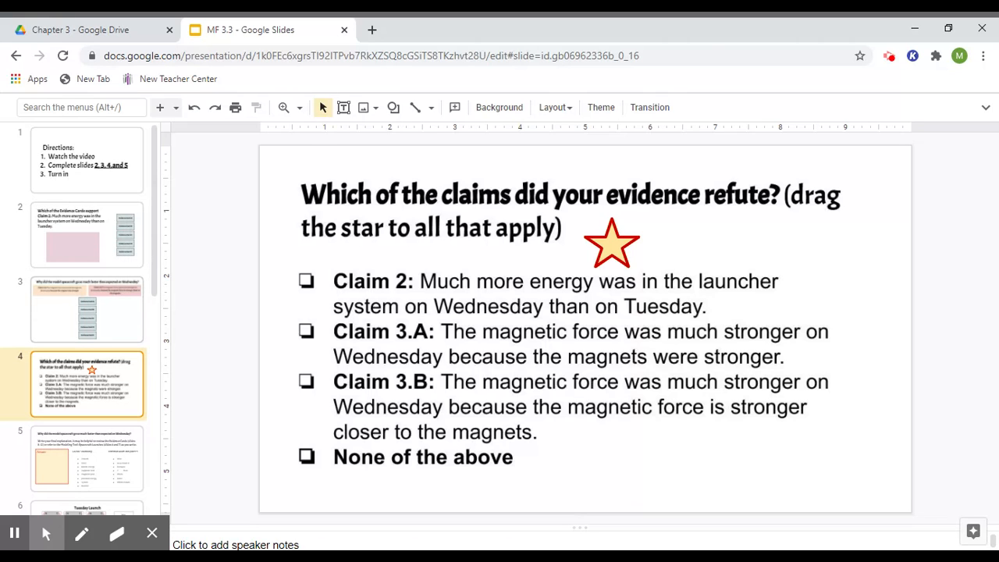
click(87, 309)
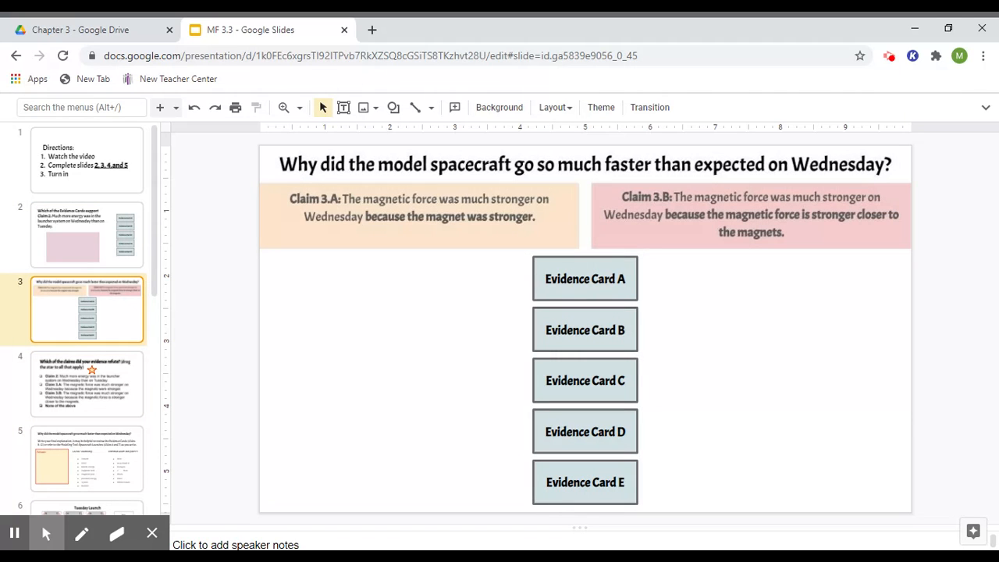
mouse_move(516, 327)
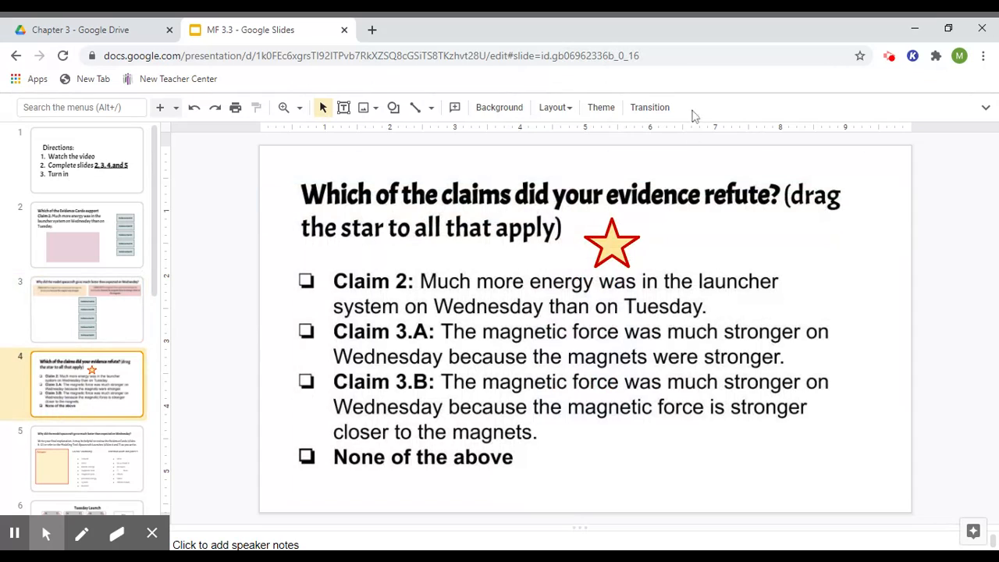
mouse_move(721, 187)
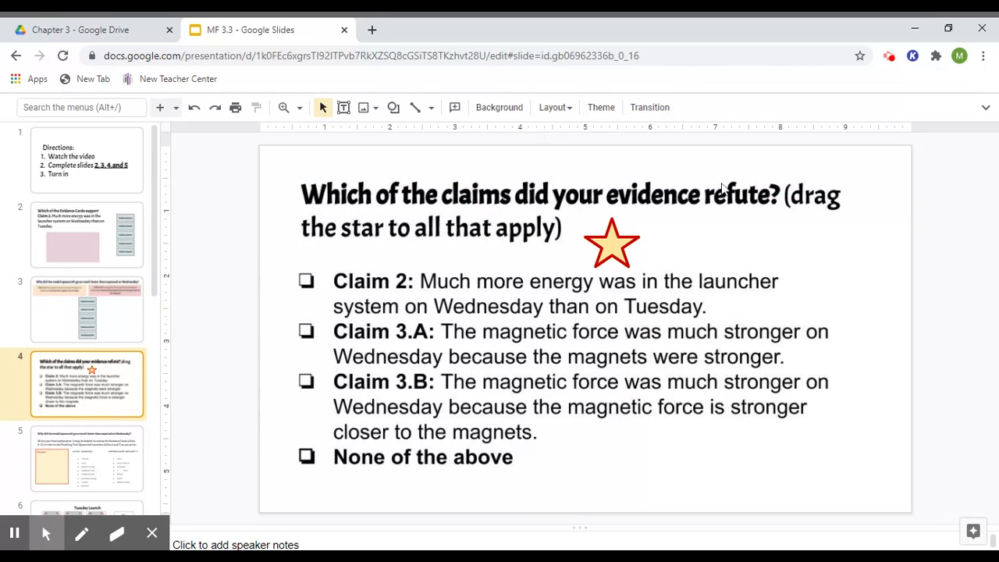
mouse_move(710, 218)
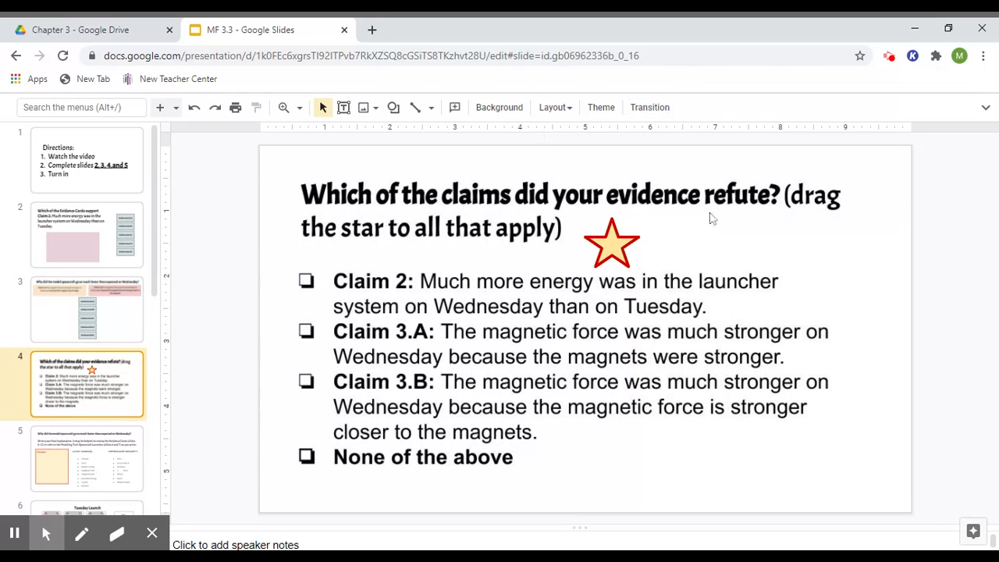
mouse_move(643, 234)
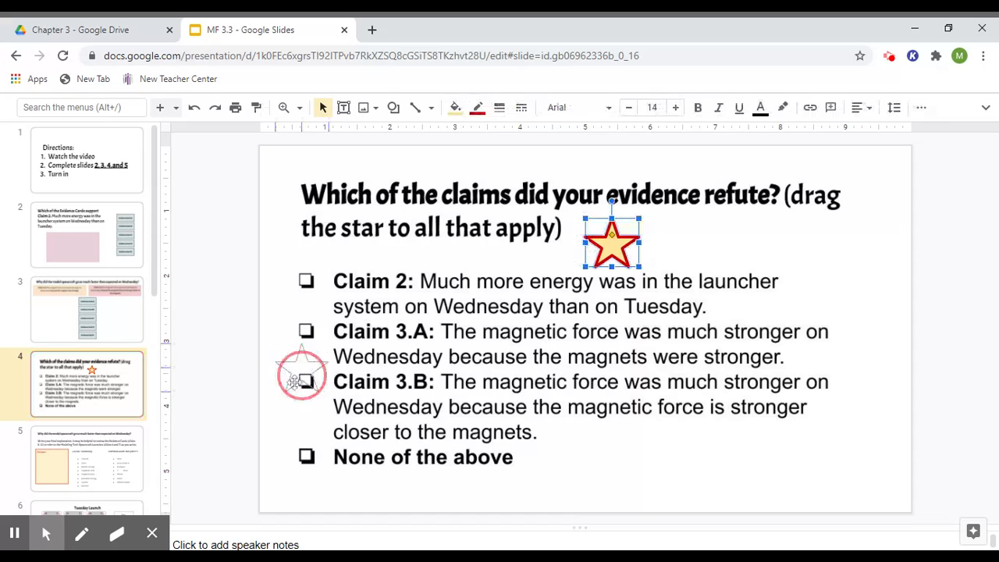
drag(611, 242, 312, 456)
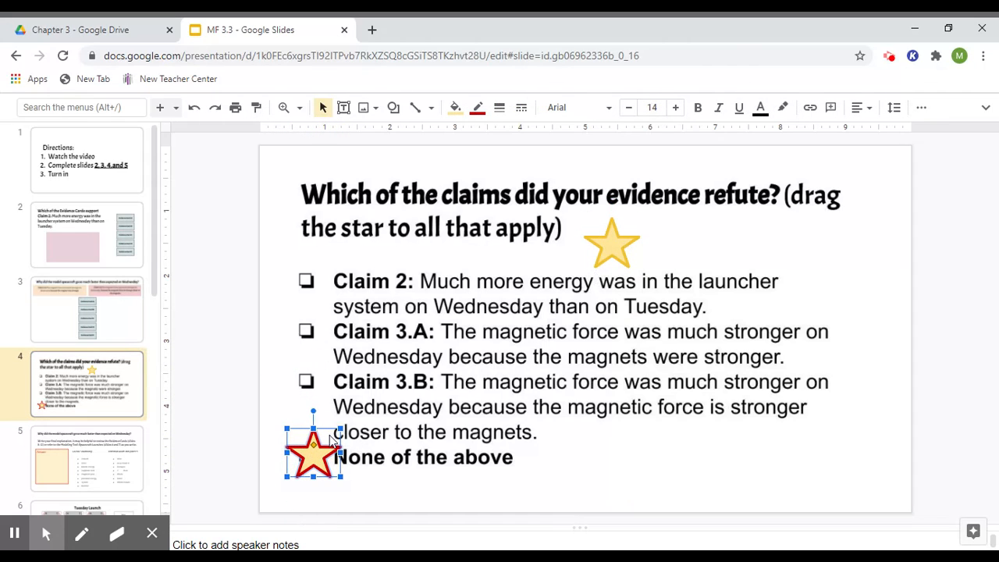
drag(312, 452, 611, 242)
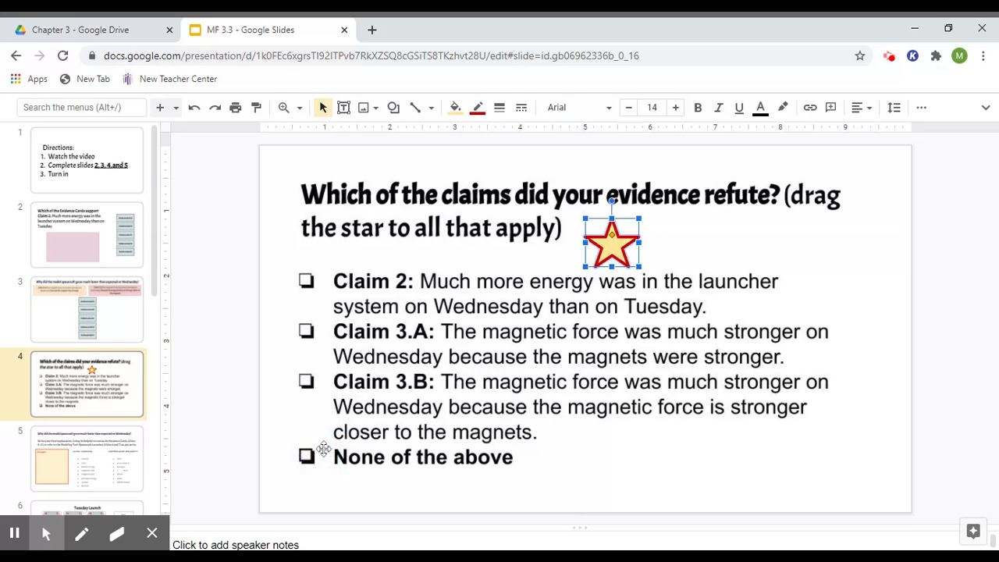
mouse_move(679, 235)
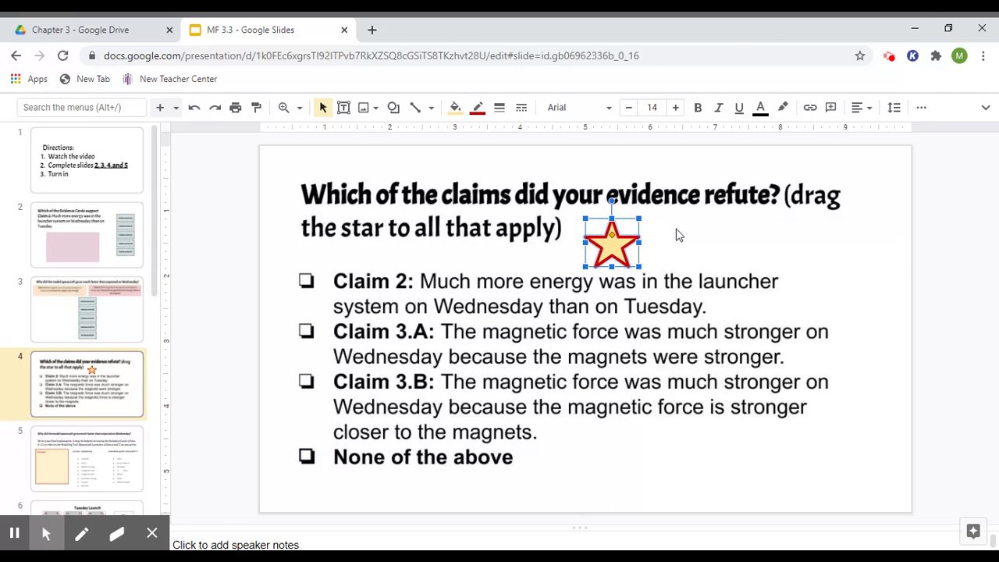
drag(612, 247, 304, 456)
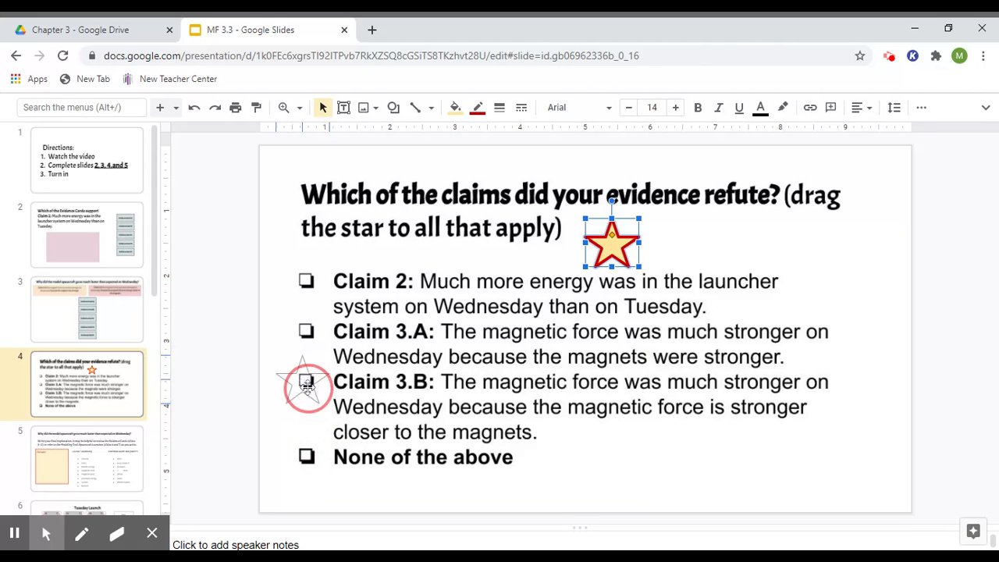
drag(612, 244, 306, 382)
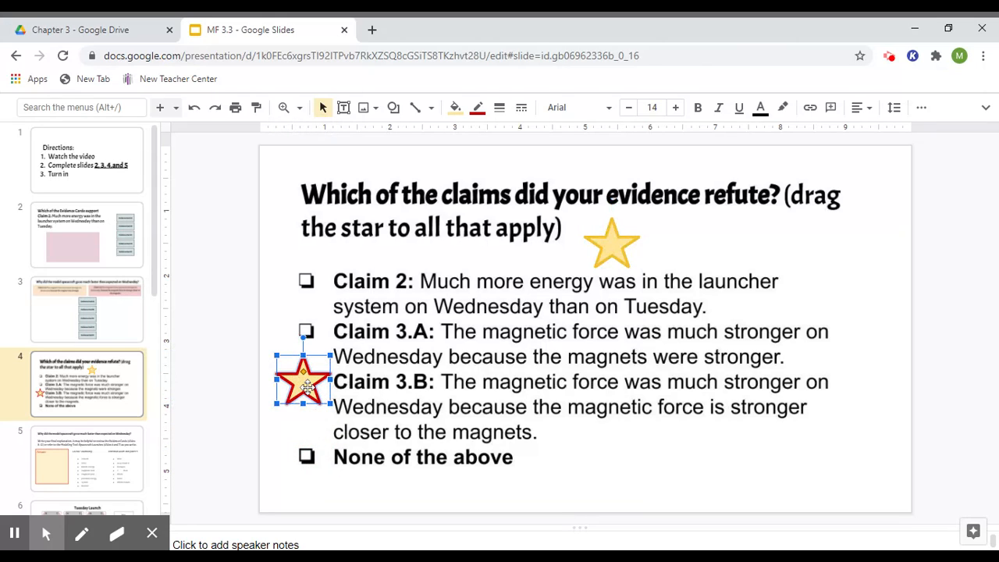
drag(305, 383, 611, 243)
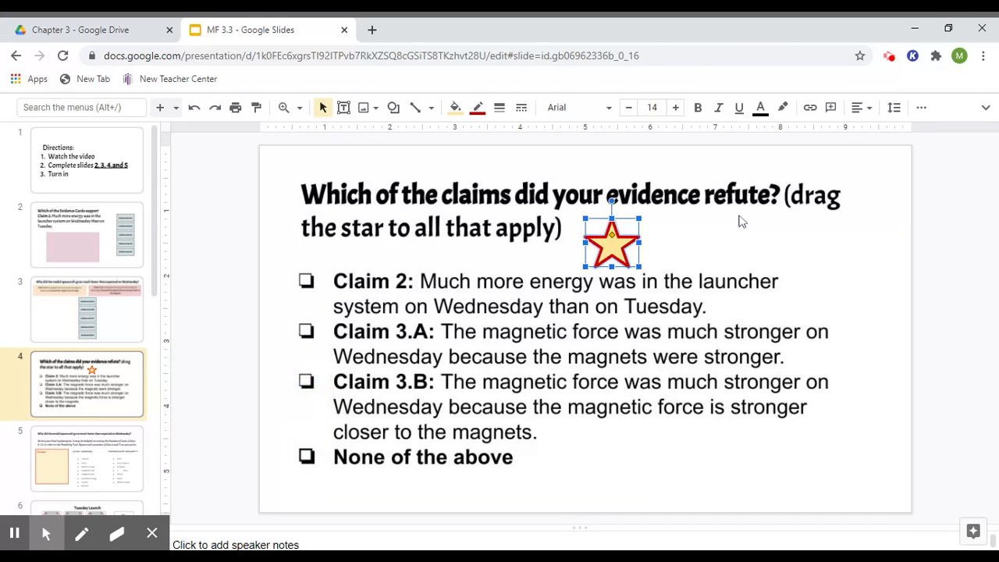
click(830, 153)
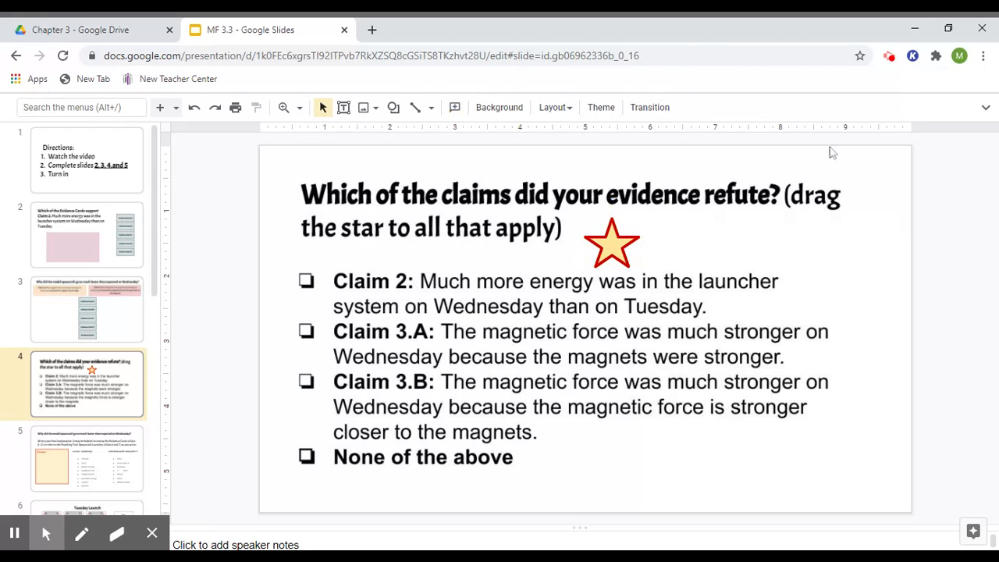
mouse_move(125, 365)
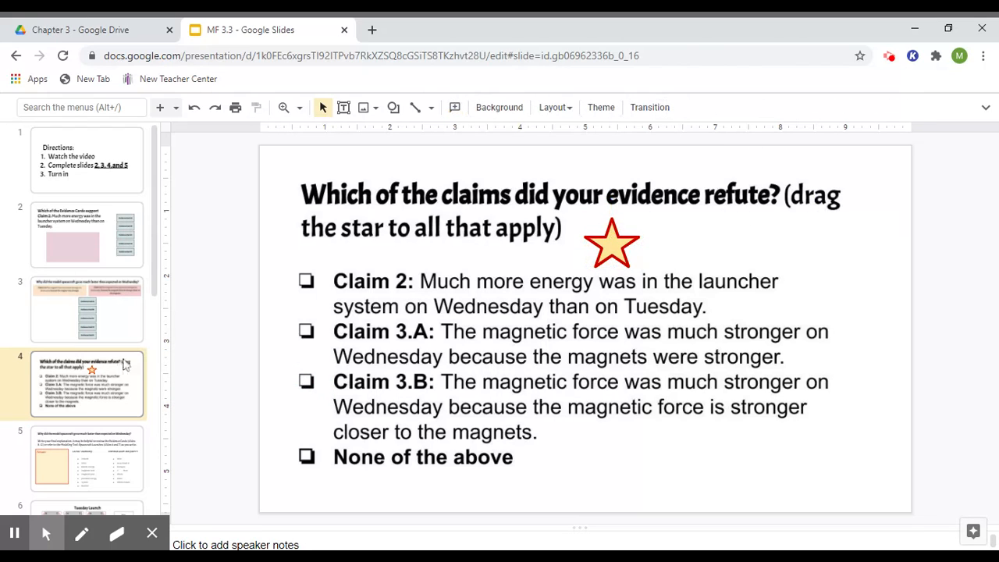
click(88, 335)
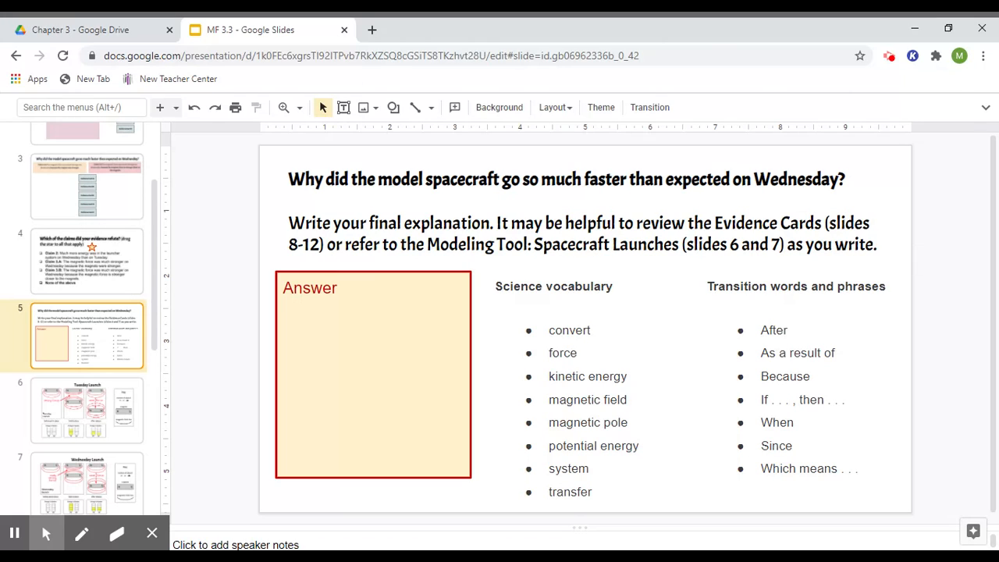
mouse_move(607, 281)
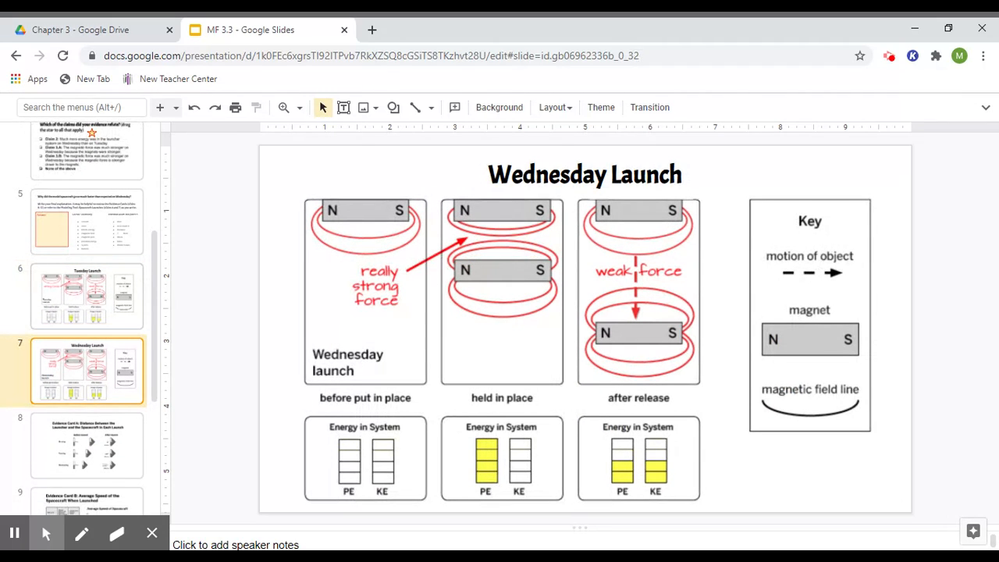
- Flip between the Tuesday and Wednesday Launch model slides to compare them
click(86, 295)
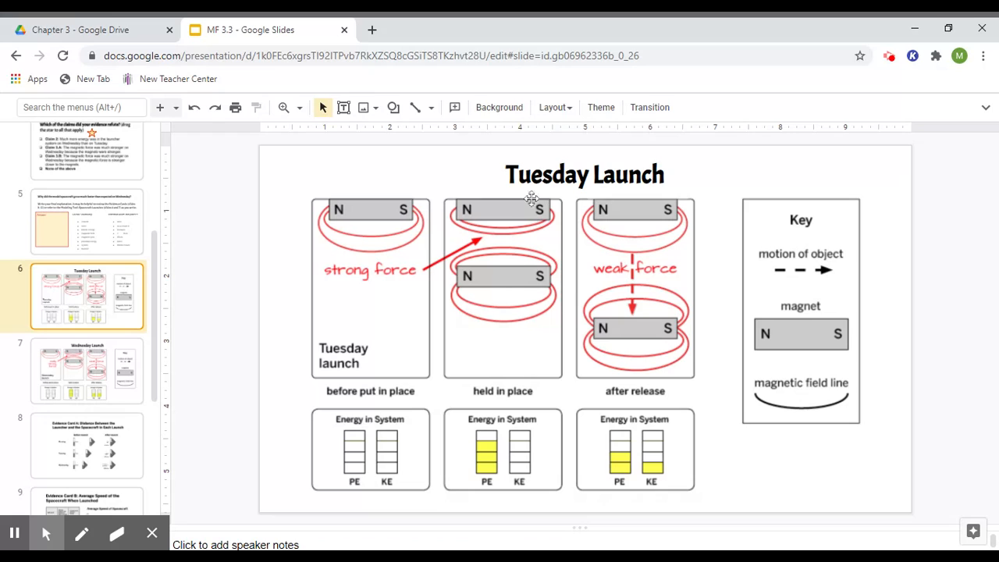
mouse_move(138, 379)
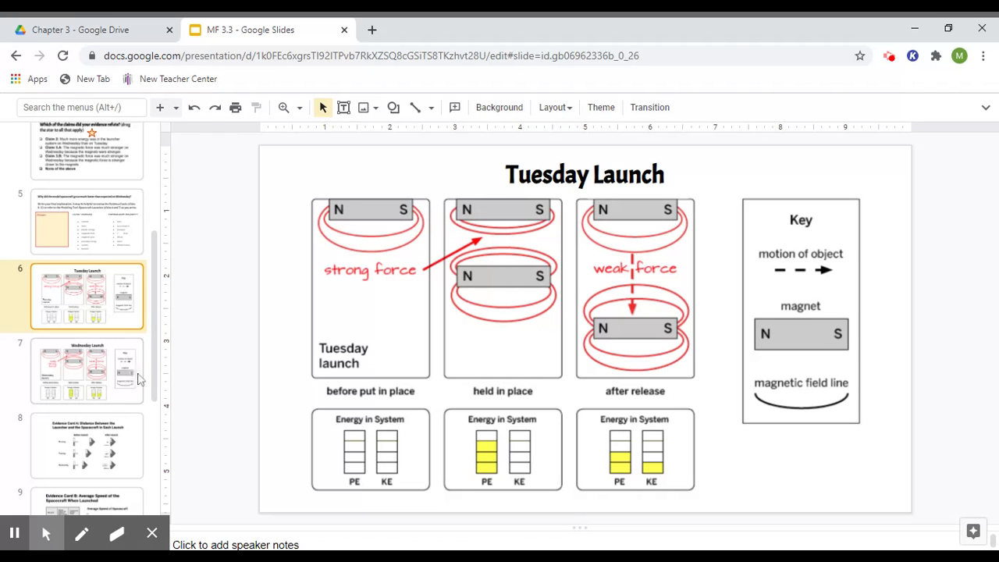
click(87, 371)
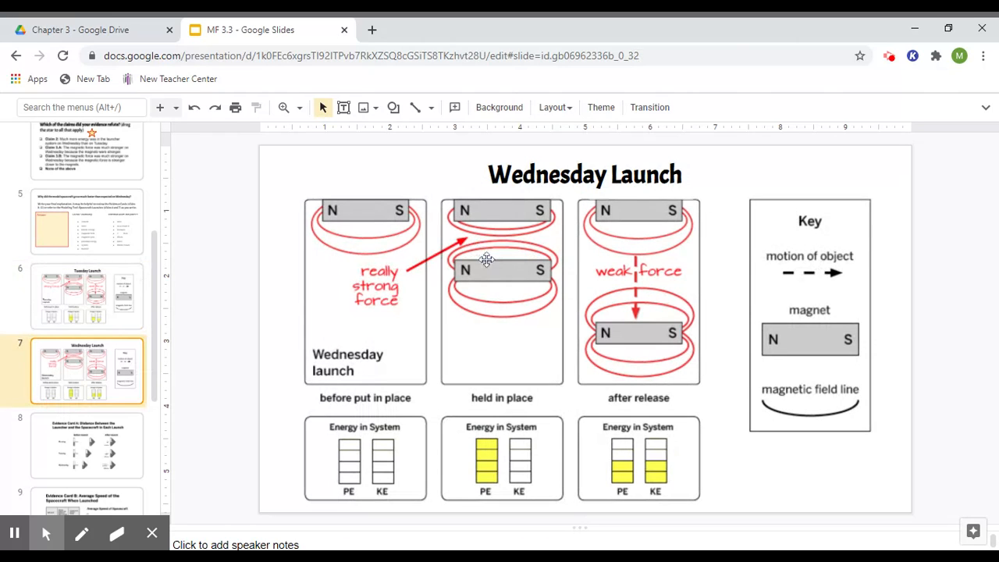
mouse_move(386, 326)
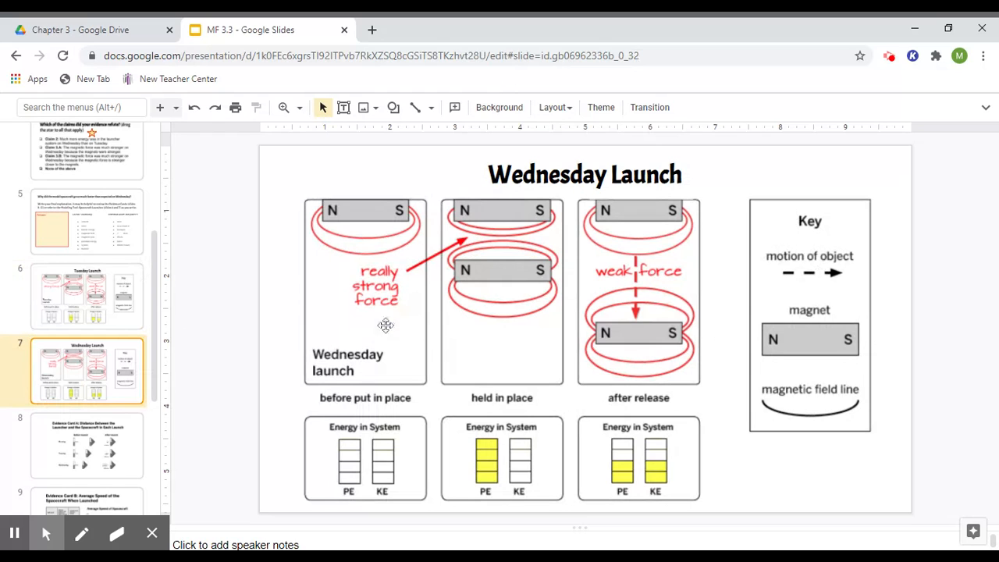
click(88, 296)
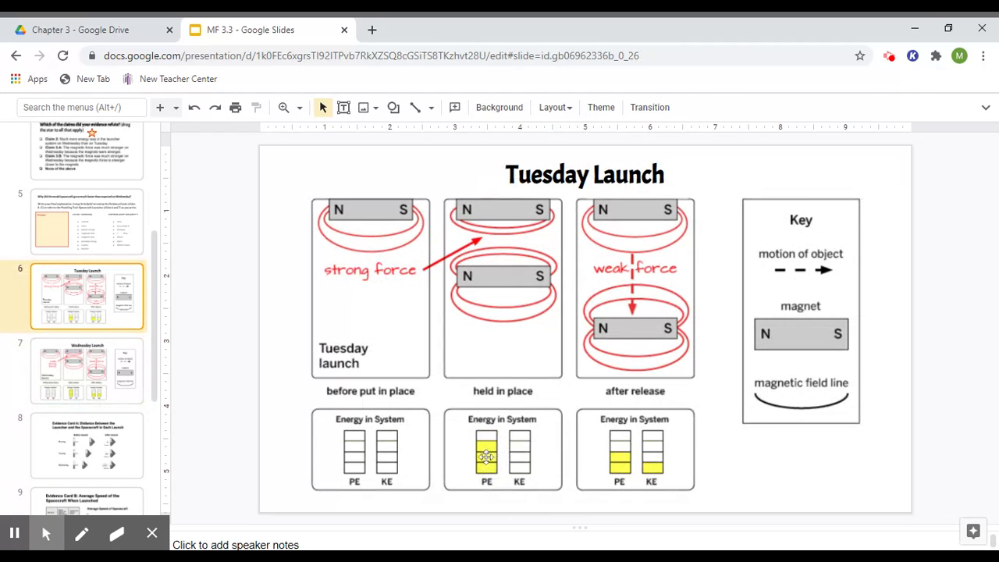
click(86, 372)
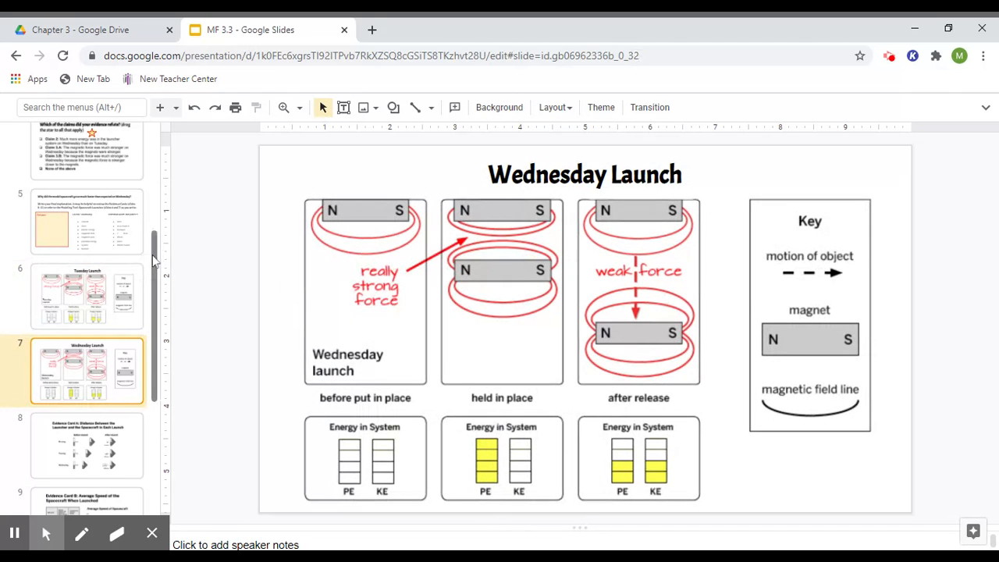
click(87, 296)
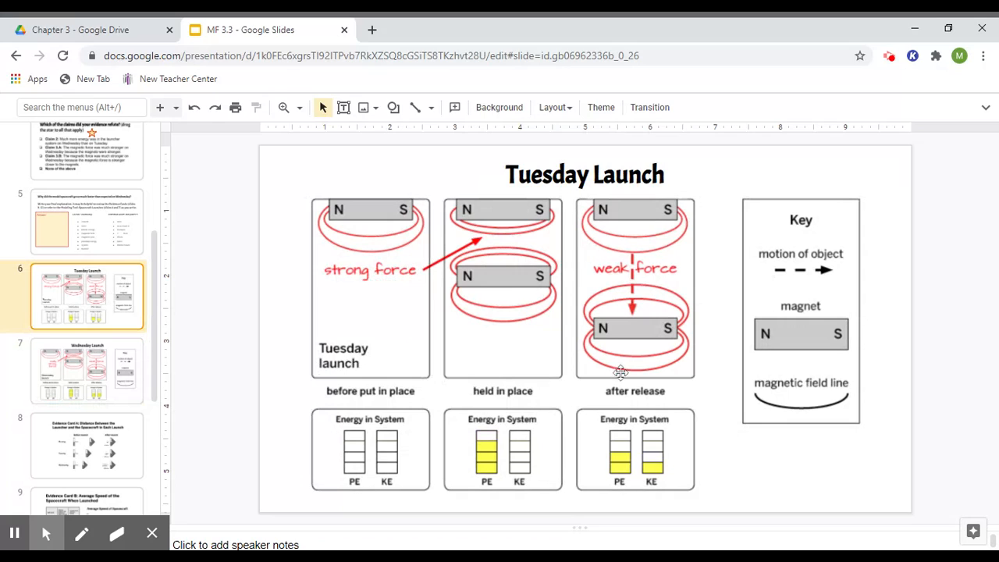
mouse_move(593, 449)
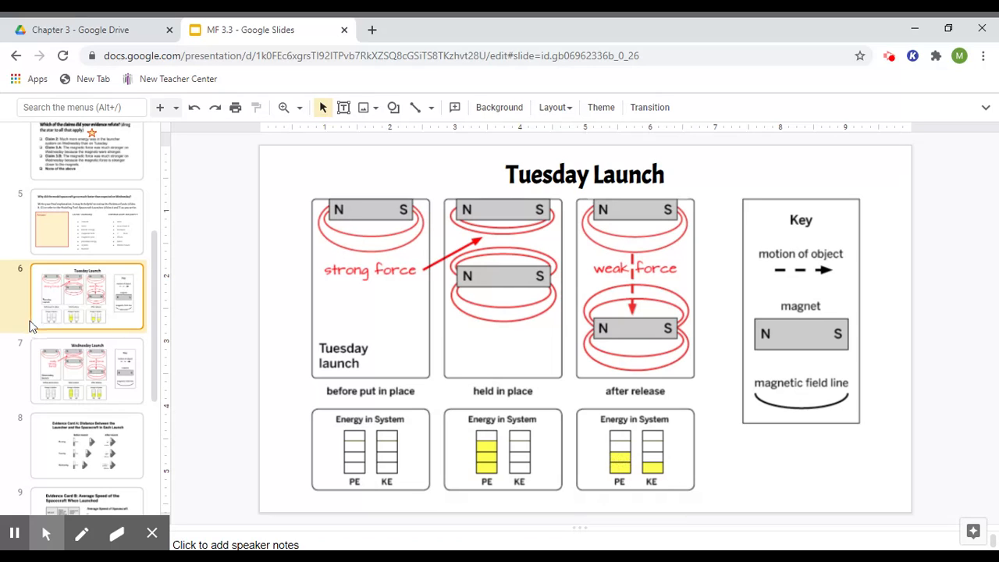
click(88, 371)
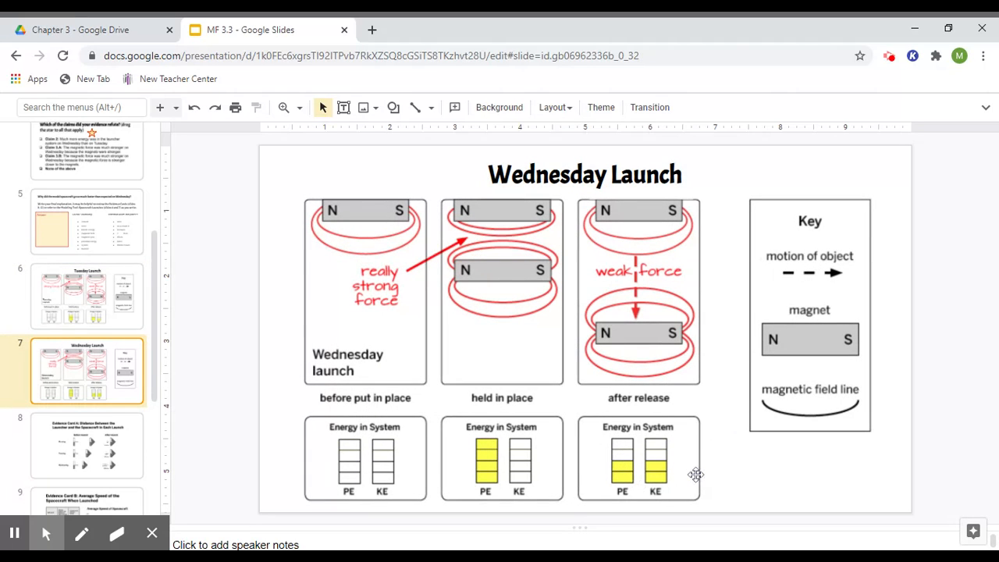
mouse_move(623, 427)
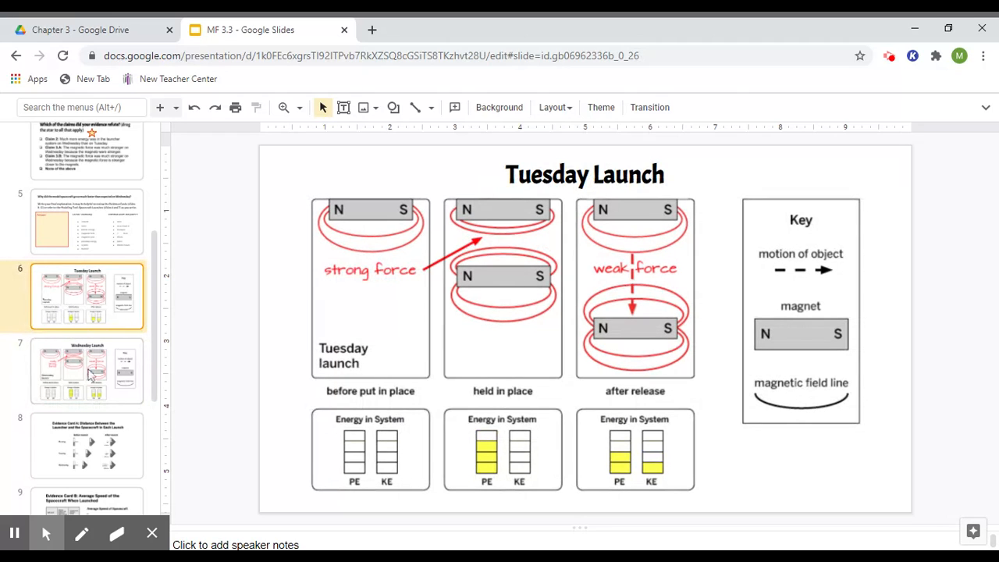
- Scroll the filmstrip toward the final explanation slide
scroll(down, 3)
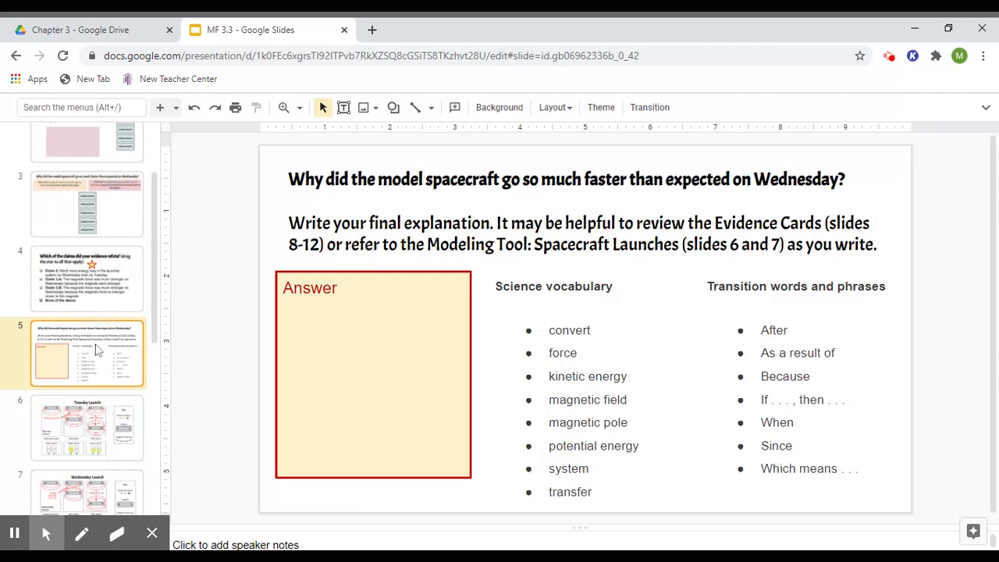
mouse_move(480, 401)
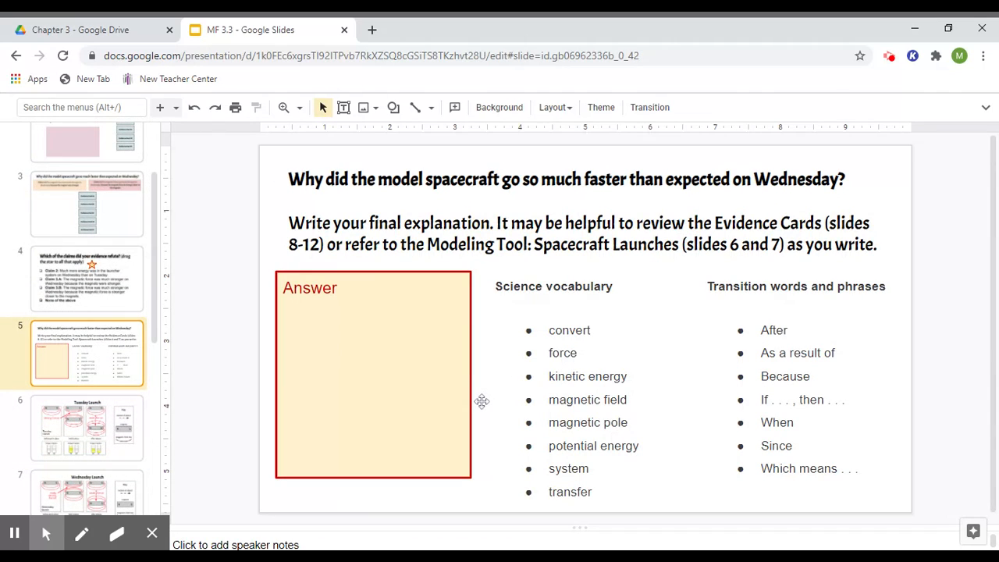